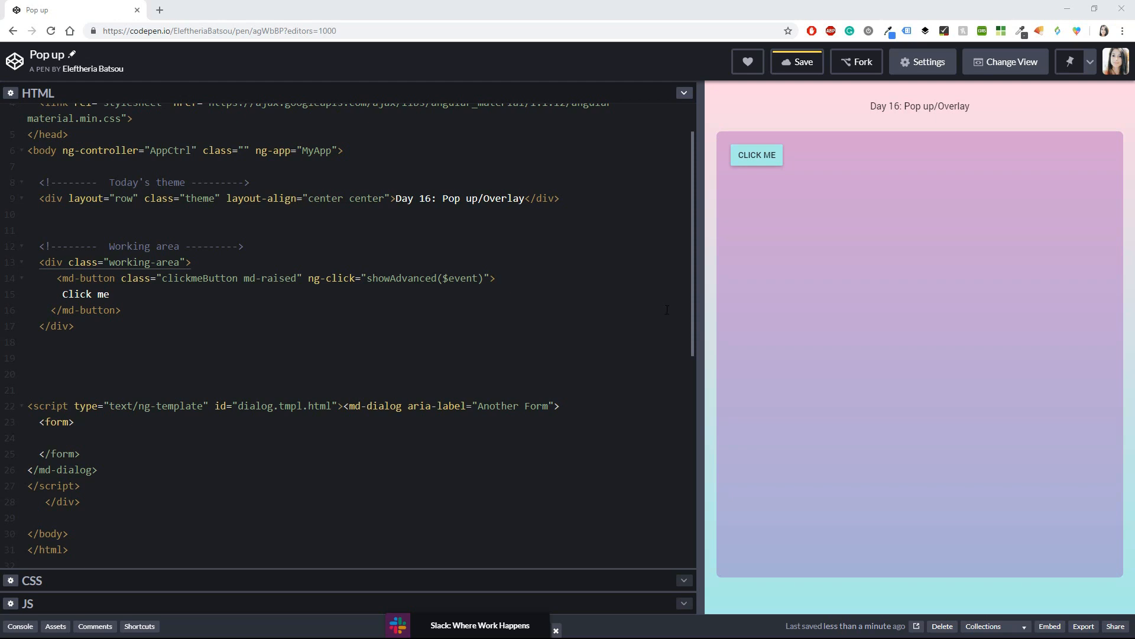
pyautogui.moveTo(888, 100)
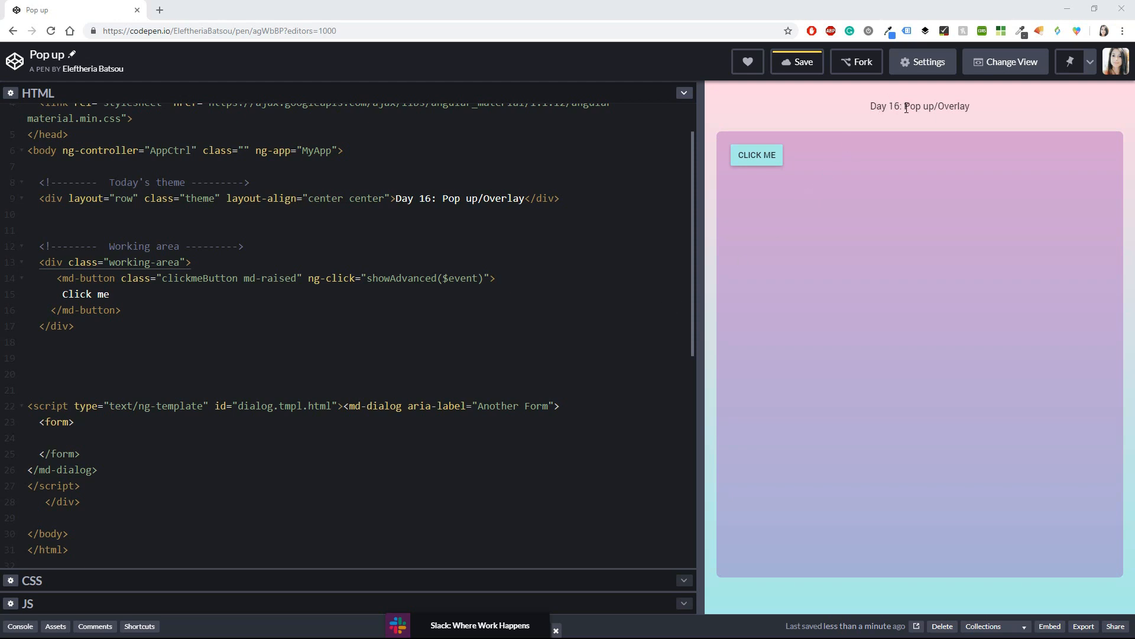
pyautogui.moveTo(778, 165)
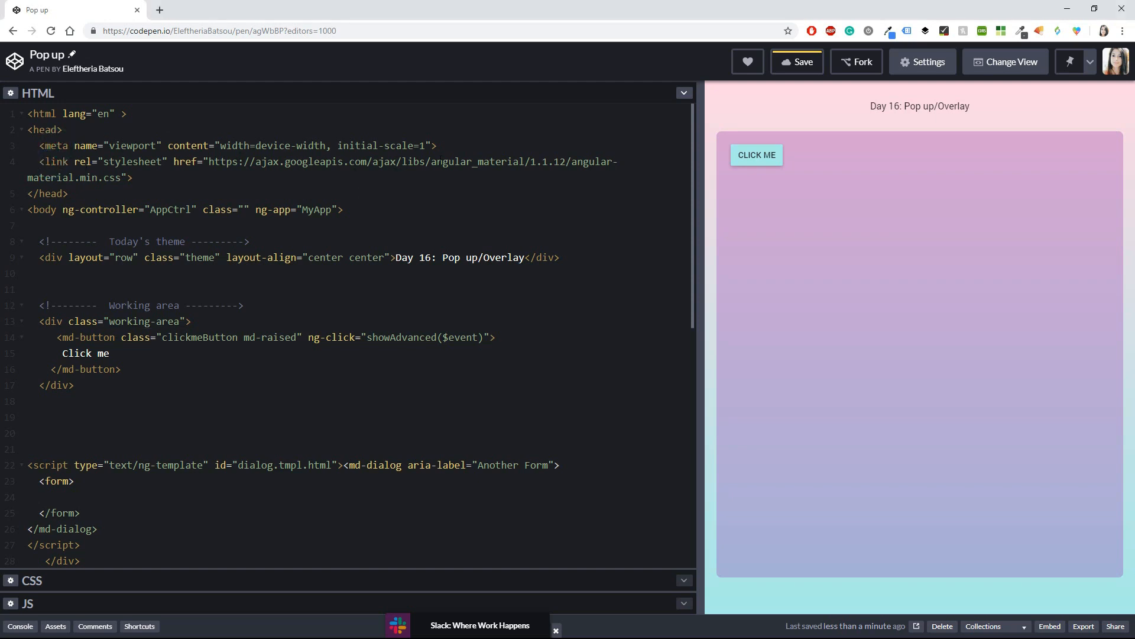
# Point out the MyApp module, Day 16 heading, md-button and clickmeButton class.
pyautogui.doubleClick(485, 161)
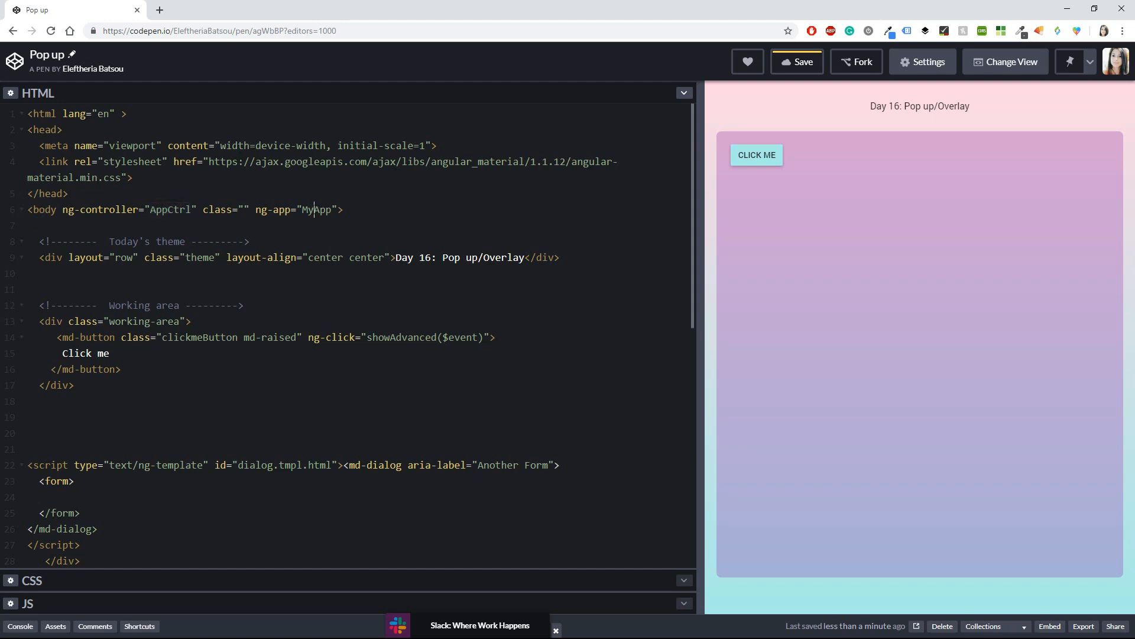
pyautogui.click(406, 257)
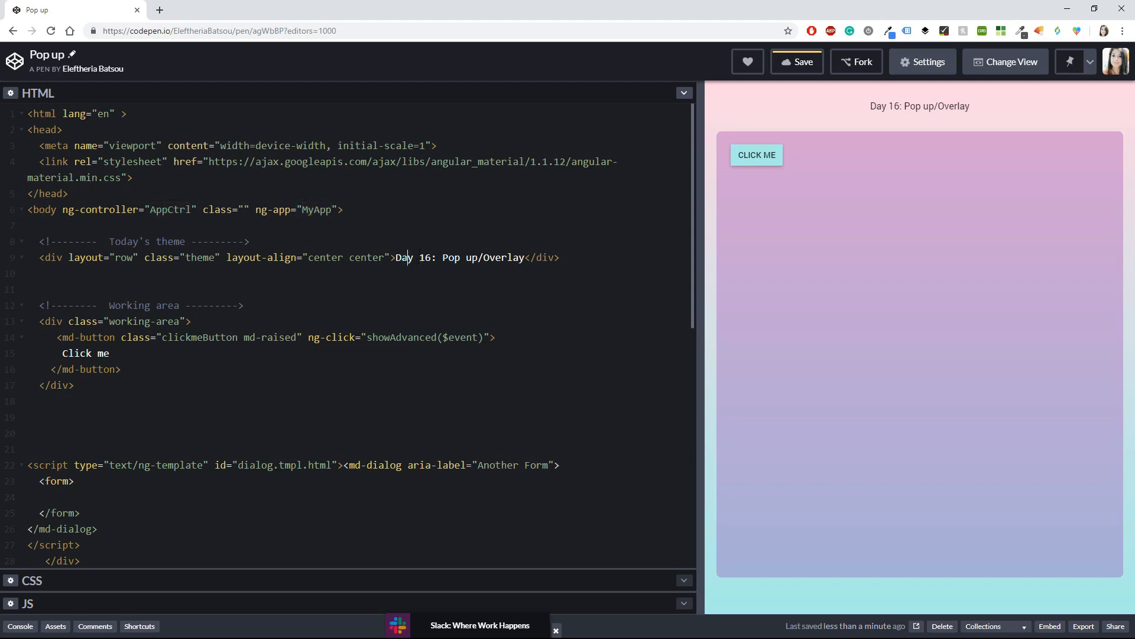
pyautogui.moveTo(395, 257); pyautogui.dragTo(527, 257)
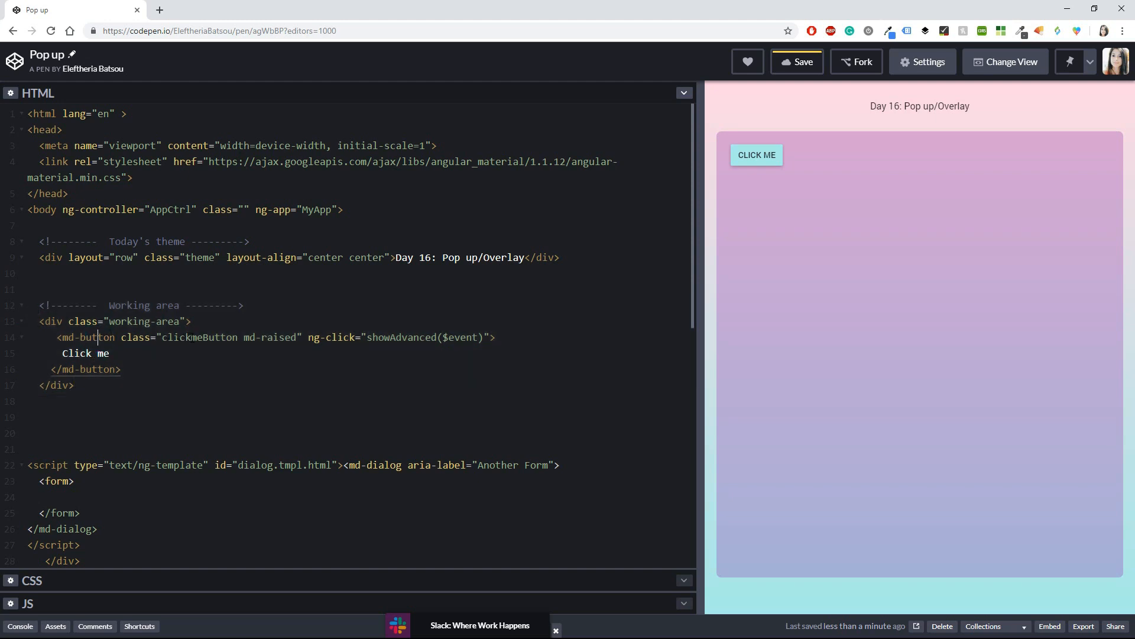
pyautogui.doubleClick(200, 338)
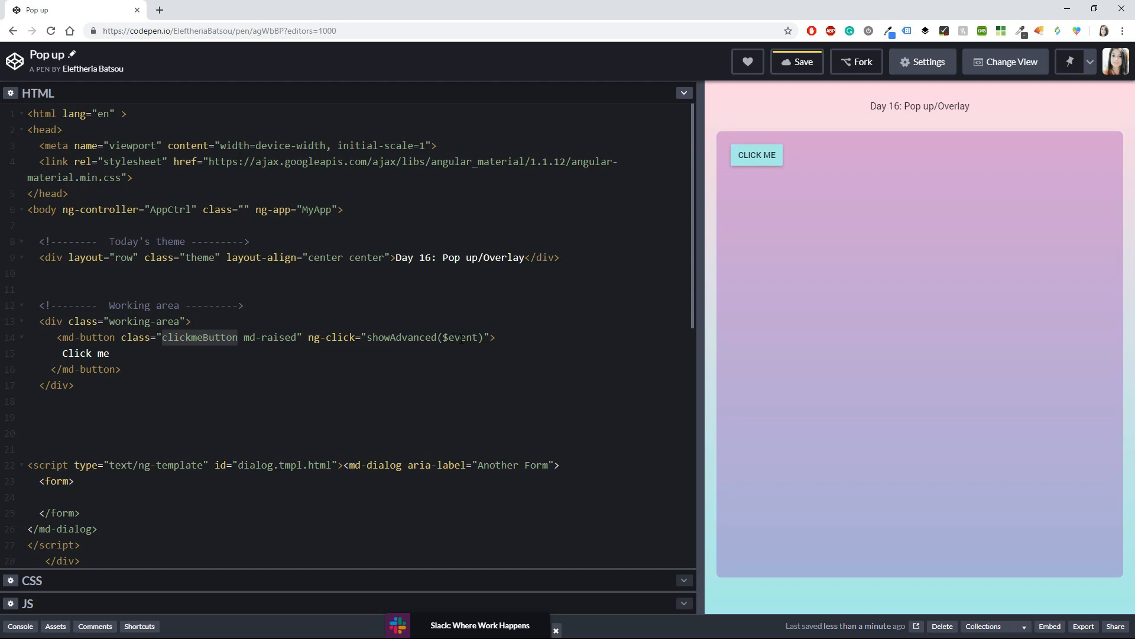
pyautogui.click(238, 336)
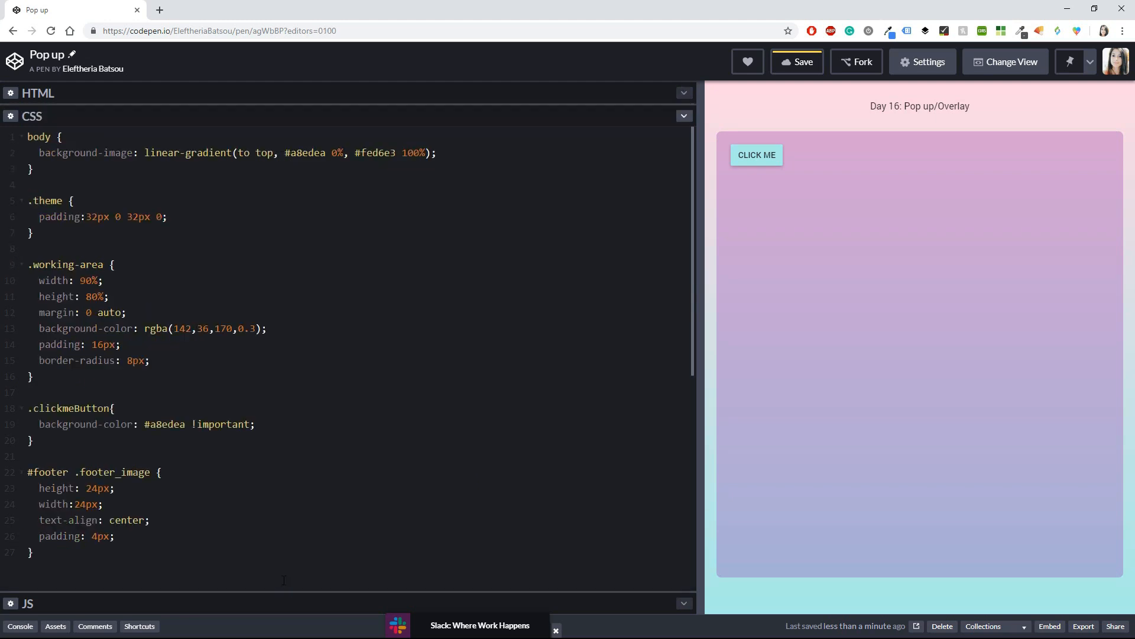
pyautogui.moveTo(242, 634)
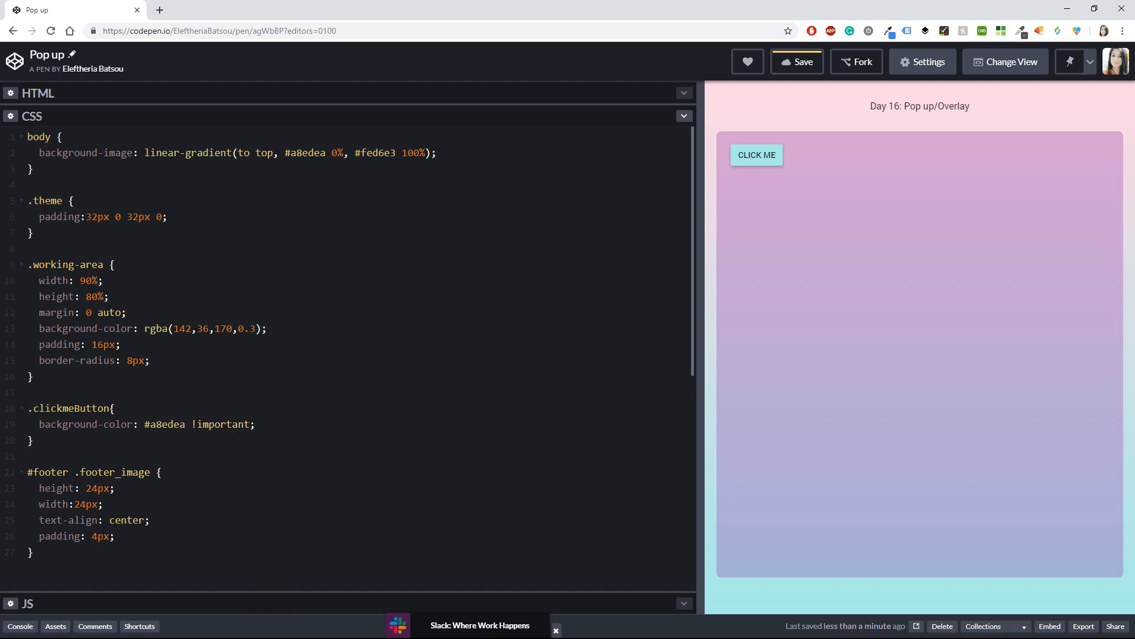
# Mark the working-area stylesheet rule, then bring back the HTML code.
pyautogui.doubleClick(65, 264)
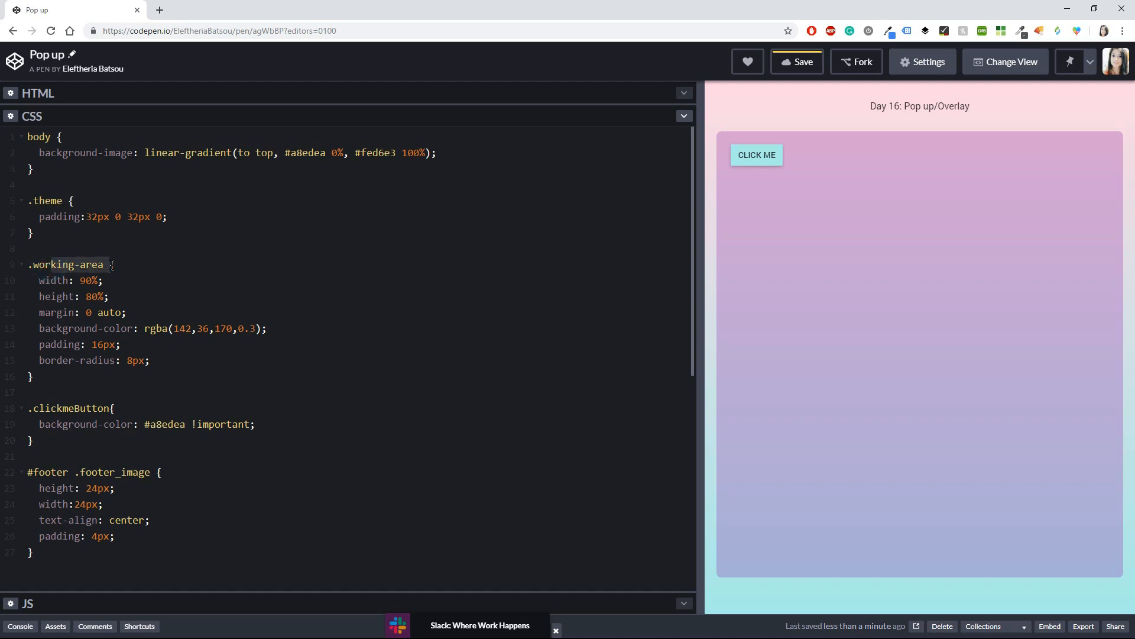
pyautogui.click(87, 408)
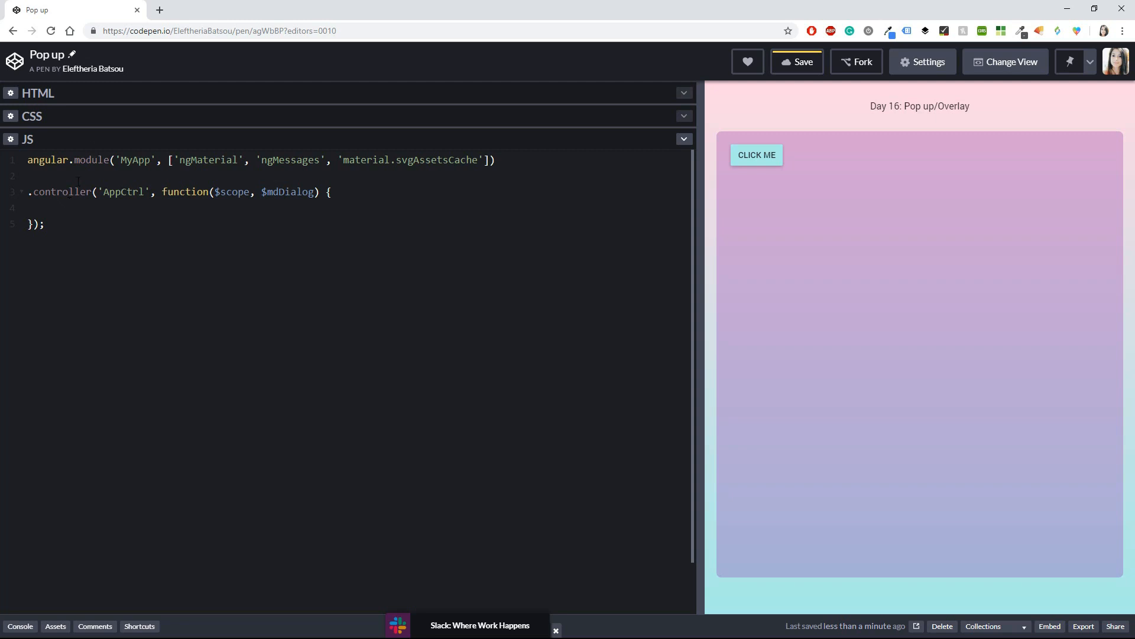
pyautogui.click(37, 93)
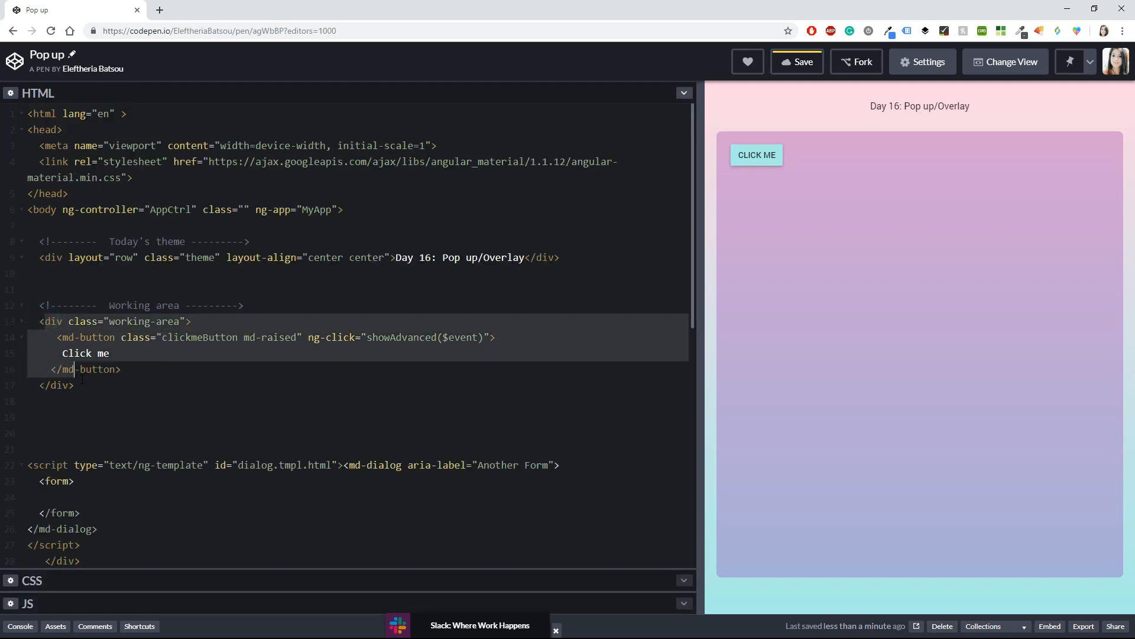
pyautogui.scroll(-3)
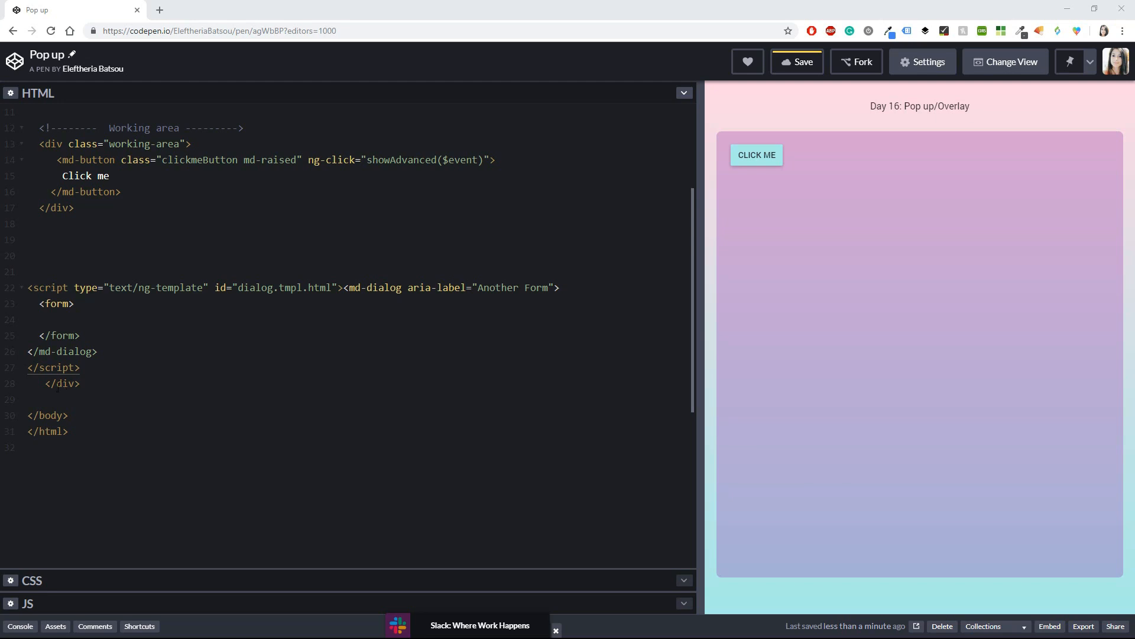
pyautogui.moveTo(213, 381)
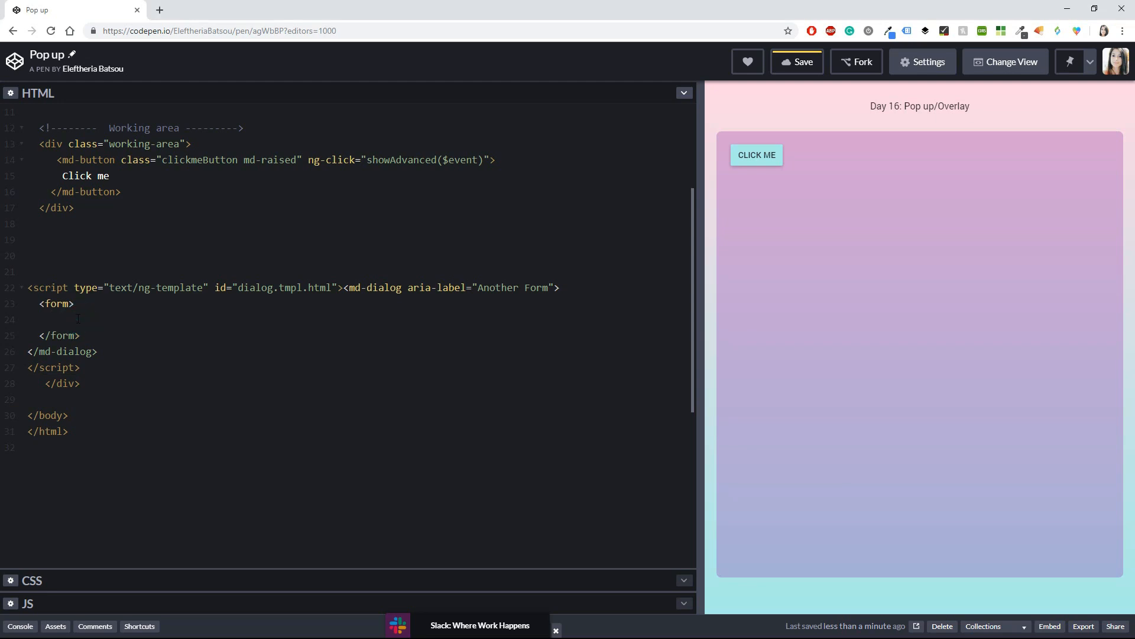
# Add an md-toolbar wrapping an empty div with class md-toolbar-tools inside the form.
pyautogui.write('<md-toolbar>')
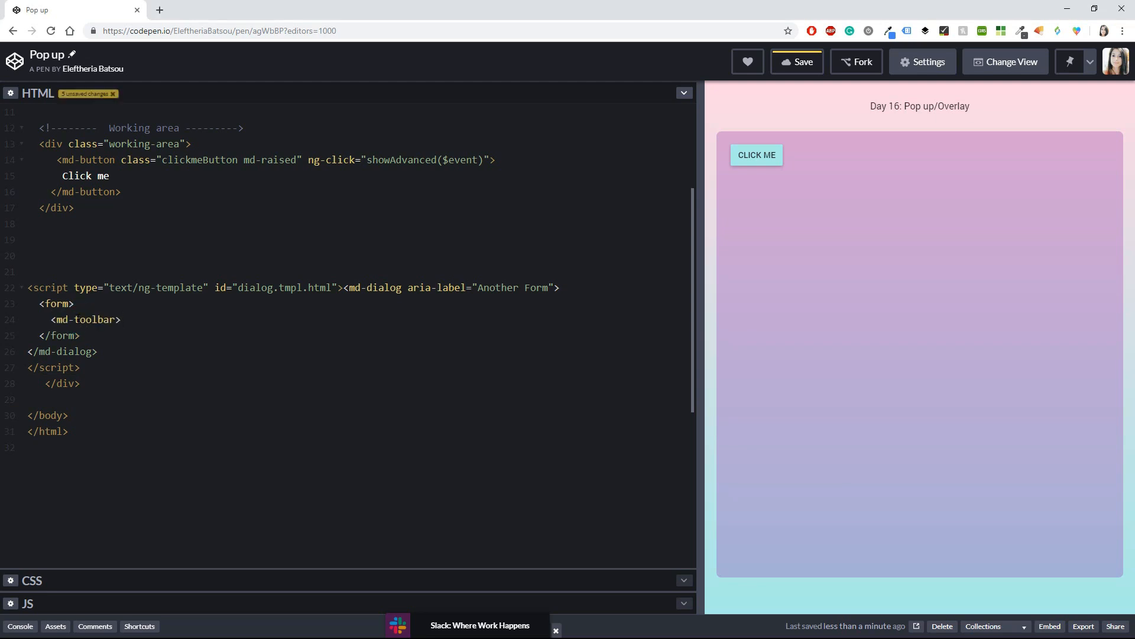
pyautogui.write('</md-toolbar>')
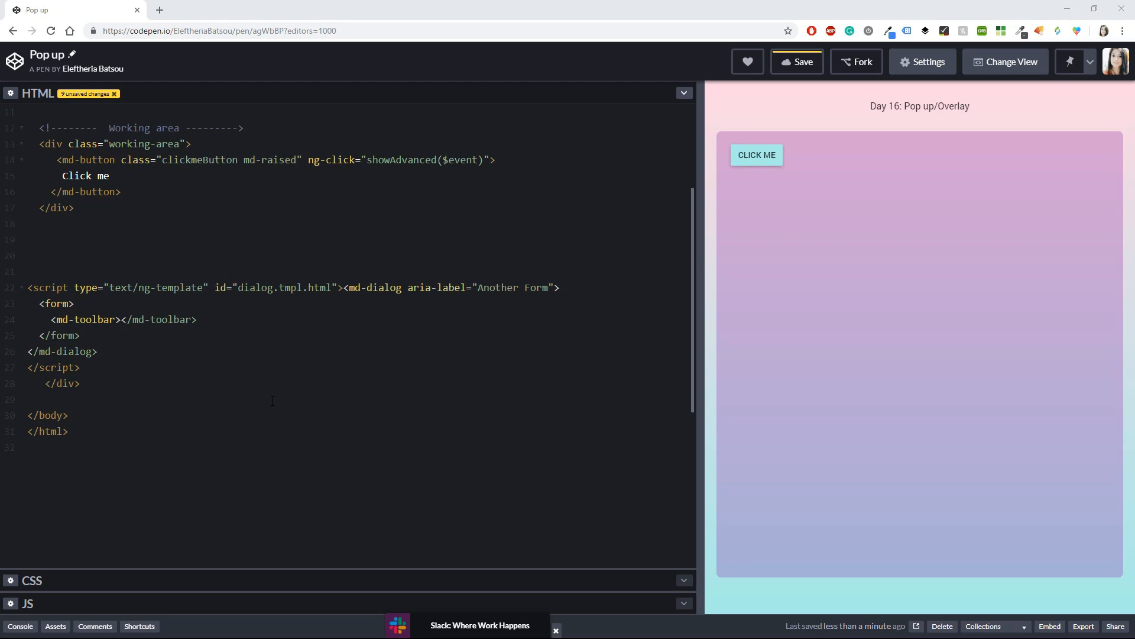
pyautogui.click(128, 323)
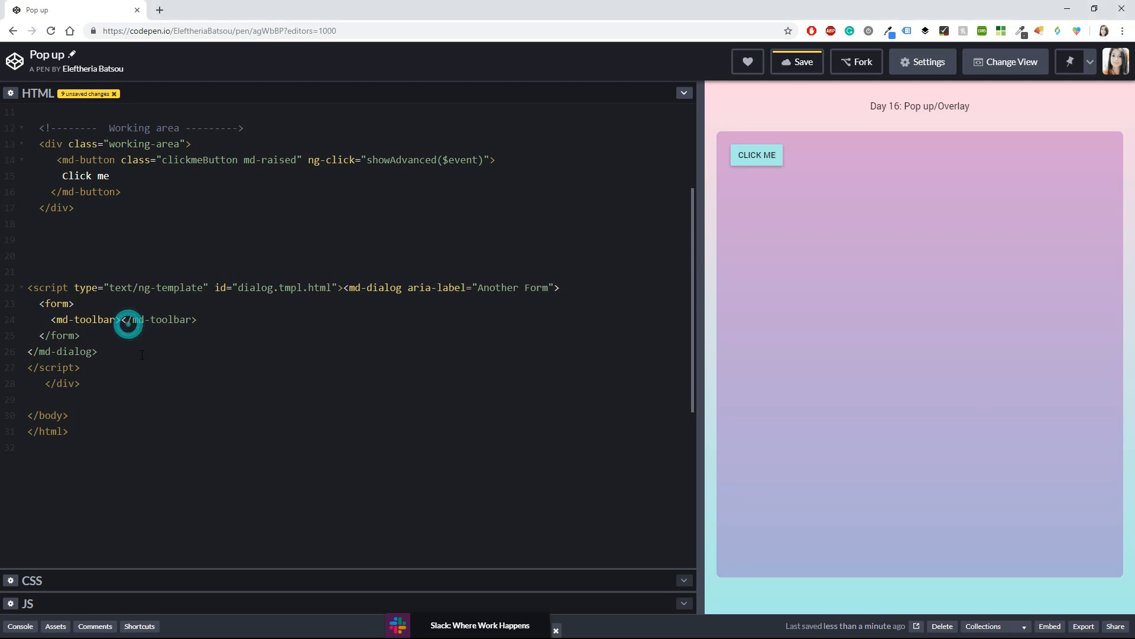
pyautogui.press('Enter')
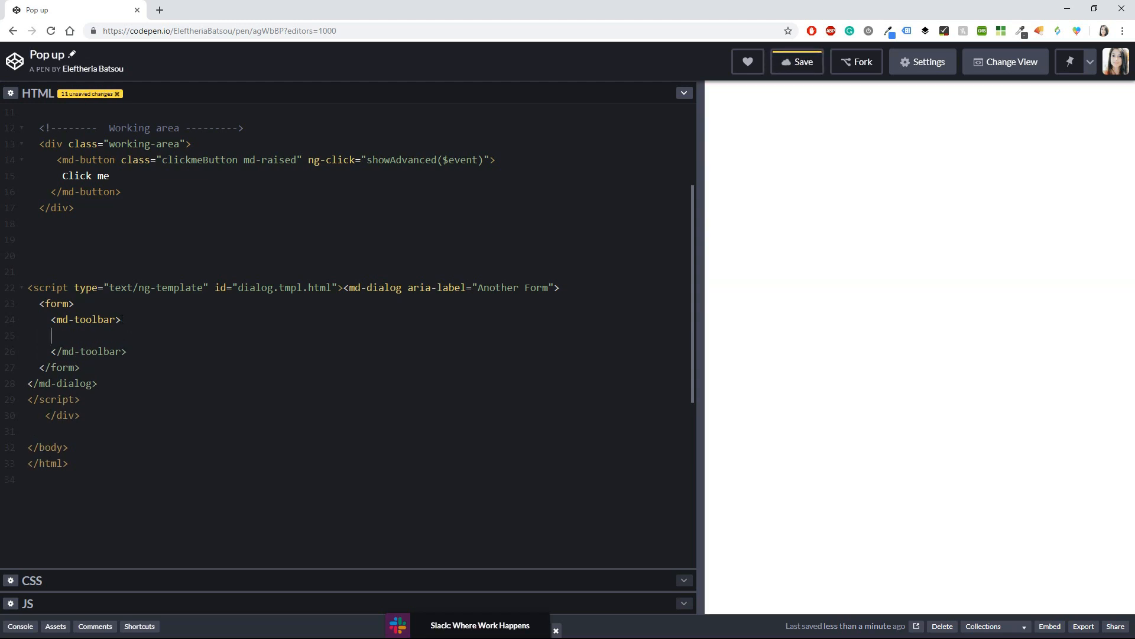
pyautogui.write('<div class="md-toolbar-tools">')
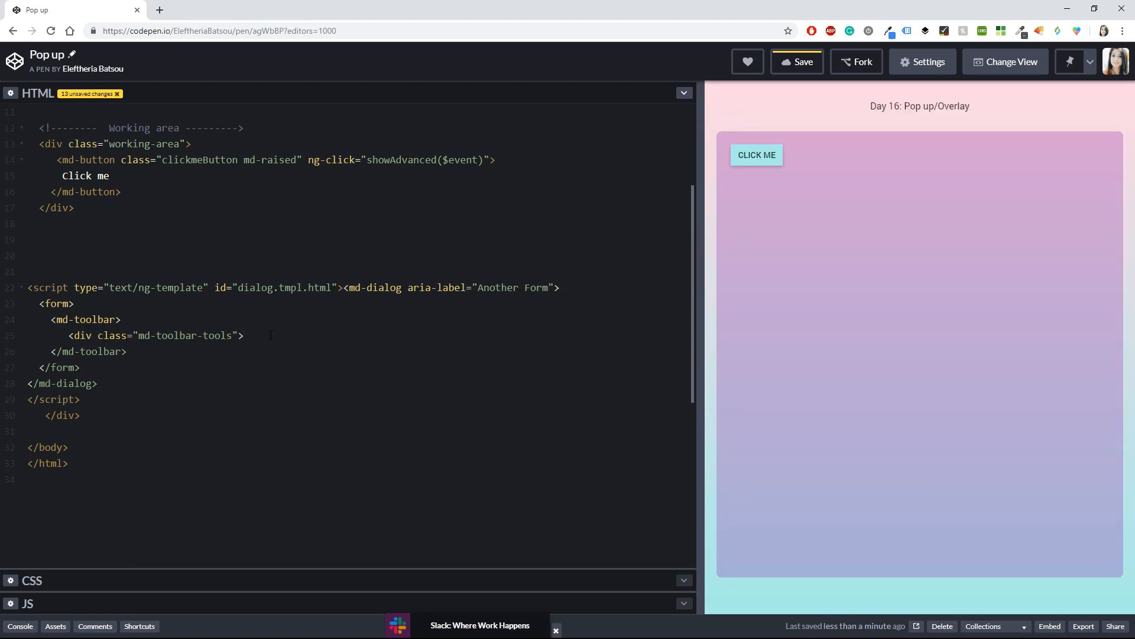
pyautogui.write('</di')
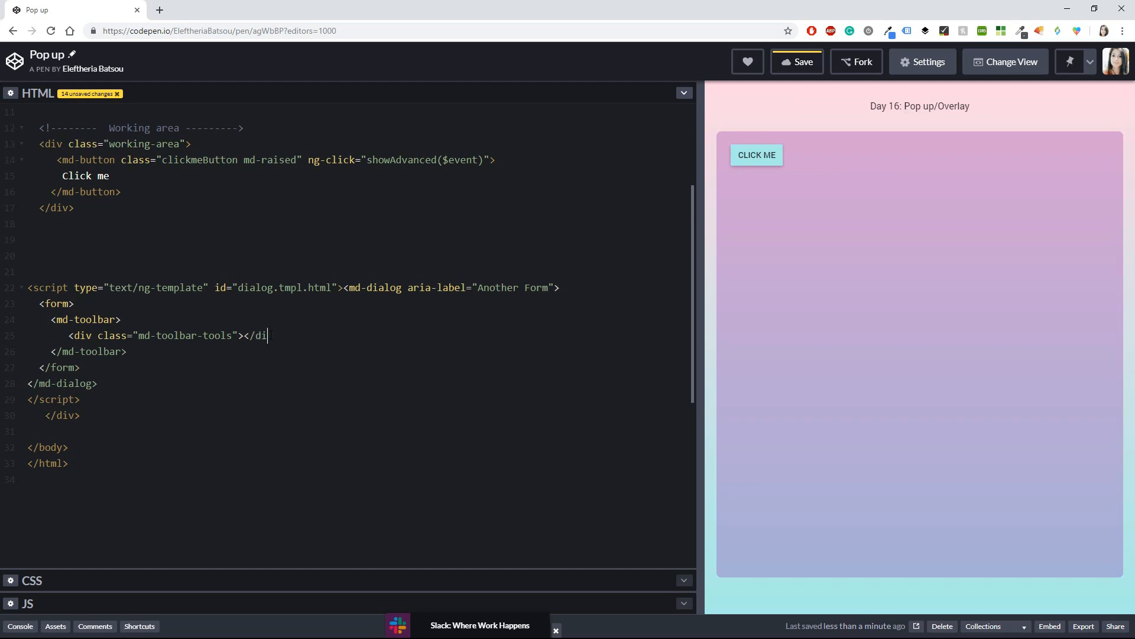
pyautogui.write('v>')
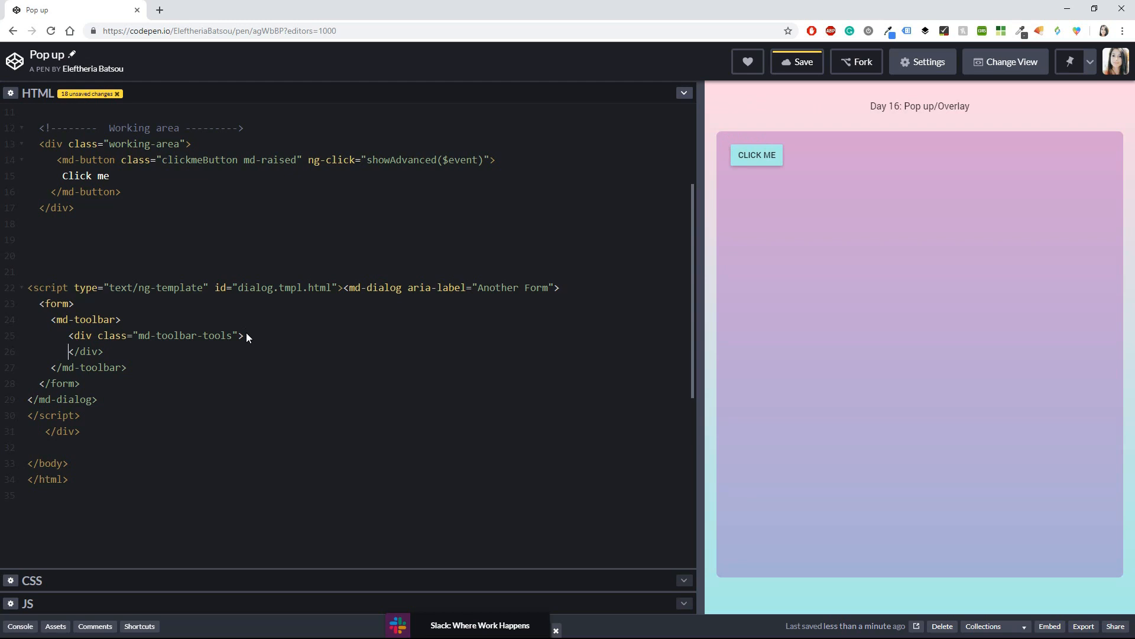
# Add a 'Yet Another Form' h2 heading and a flex span inside the toolbar tools div.
pyautogui.press('Enter')
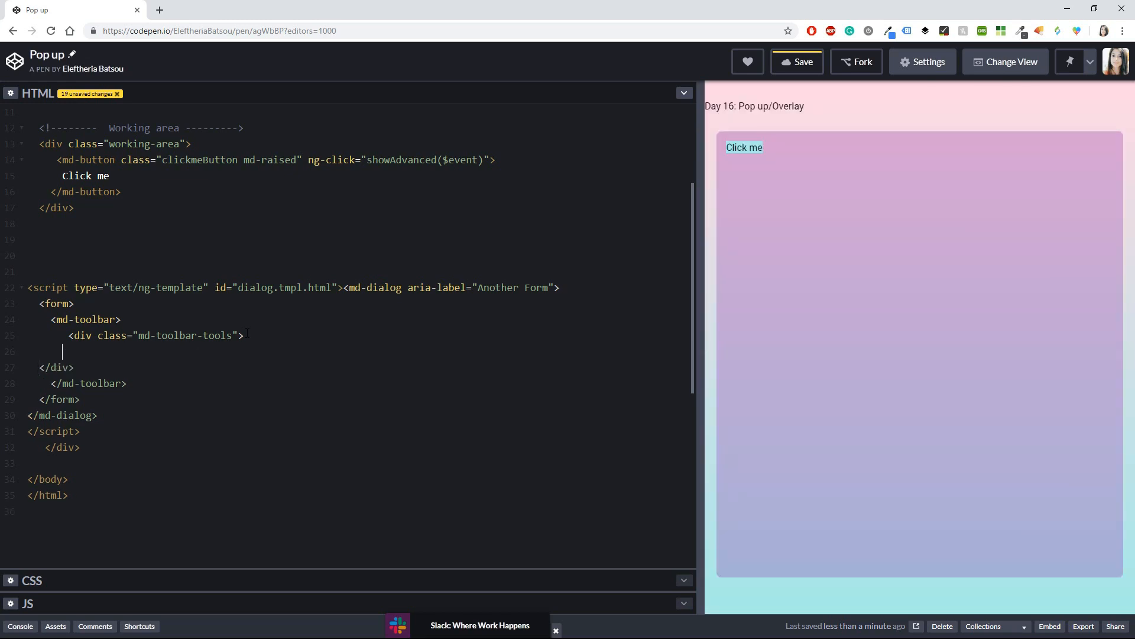
pyautogui.write('<h2>Yet Another Form</h2>')
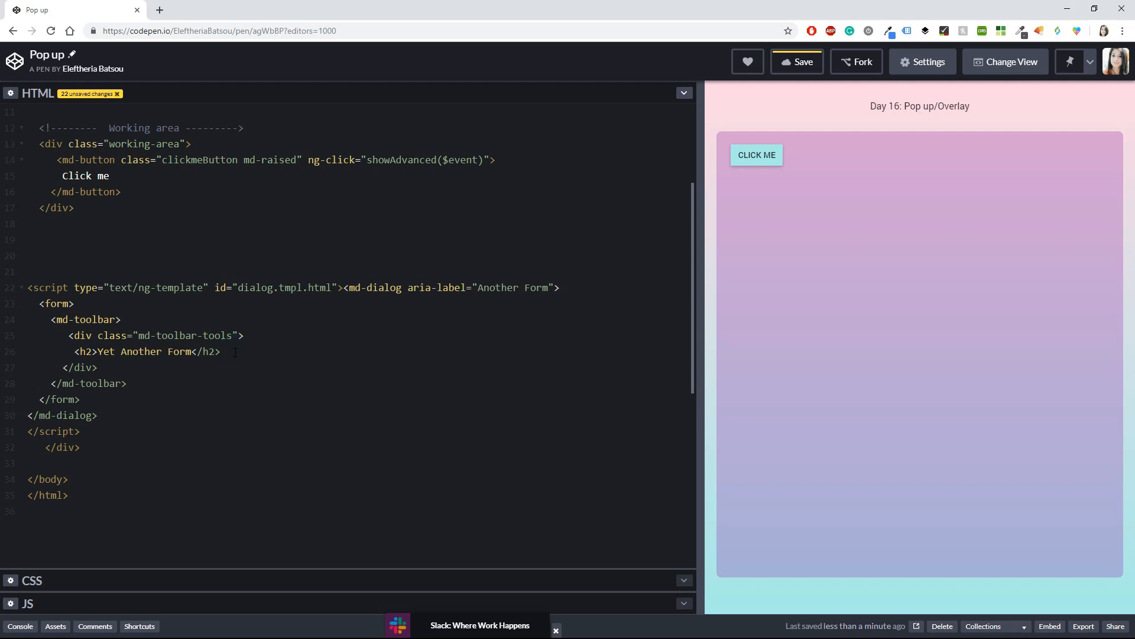
pyautogui.write('<span flex></span>')
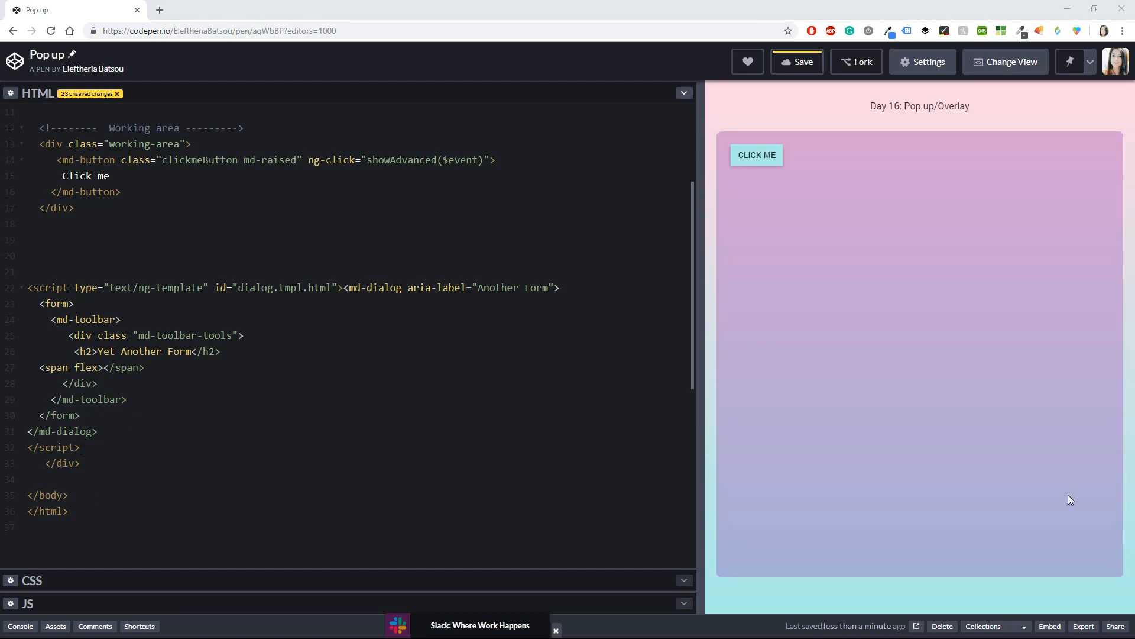
pyautogui.click(144, 367)
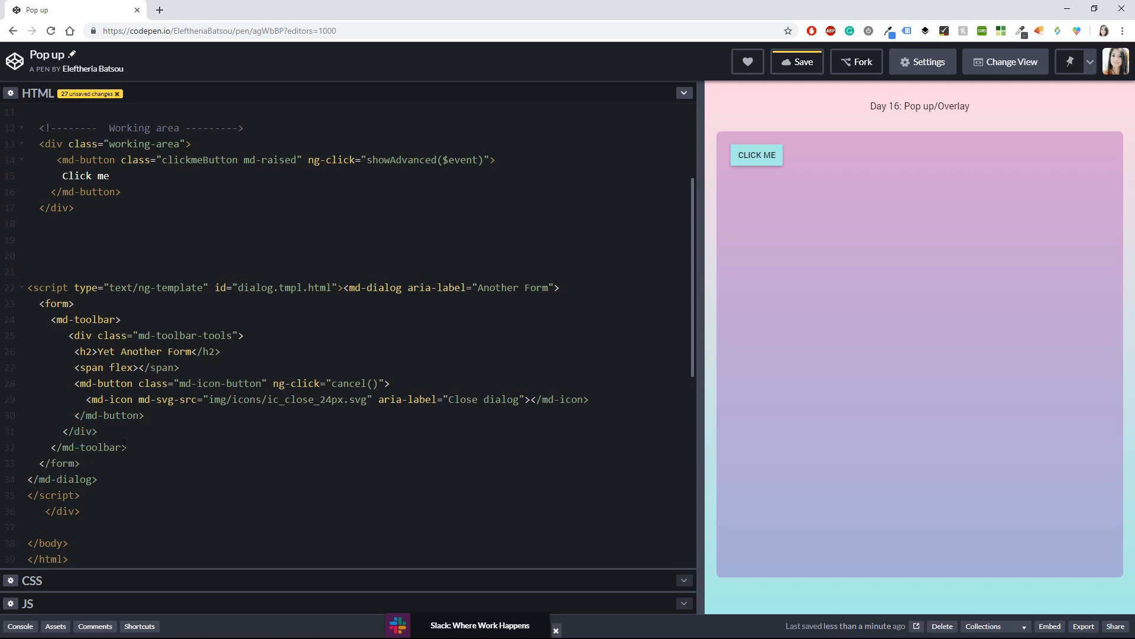
# Below the toolbar, add md-dialog-content wrapping a div class md-dialog-content with style width: auto.
pyautogui.click(126, 447)
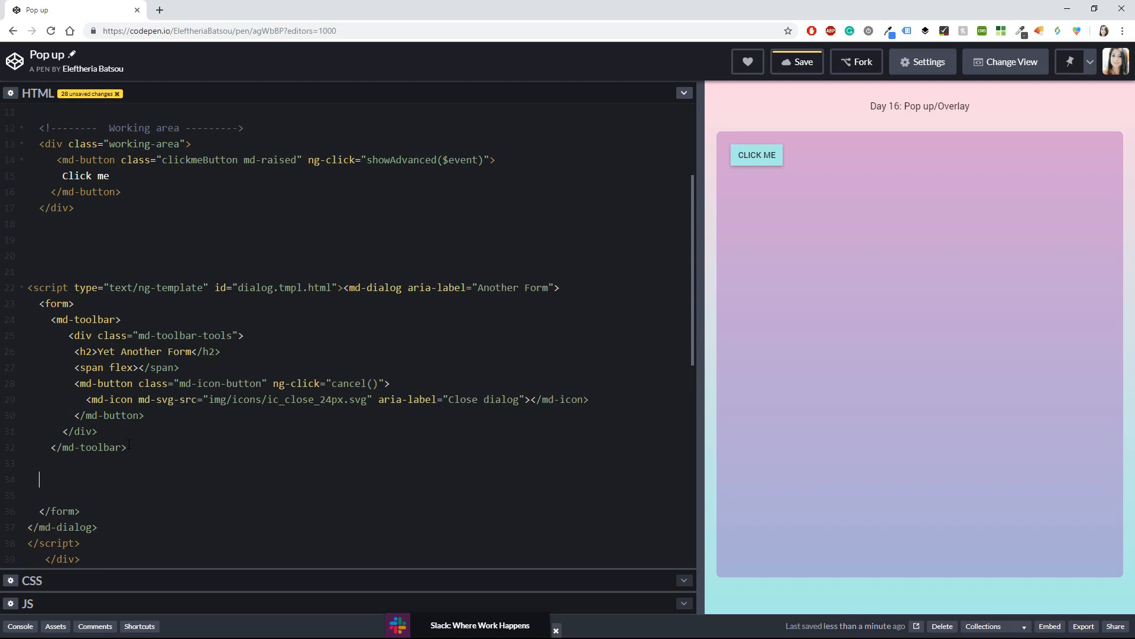
pyautogui.write('<md-dialog-content>')
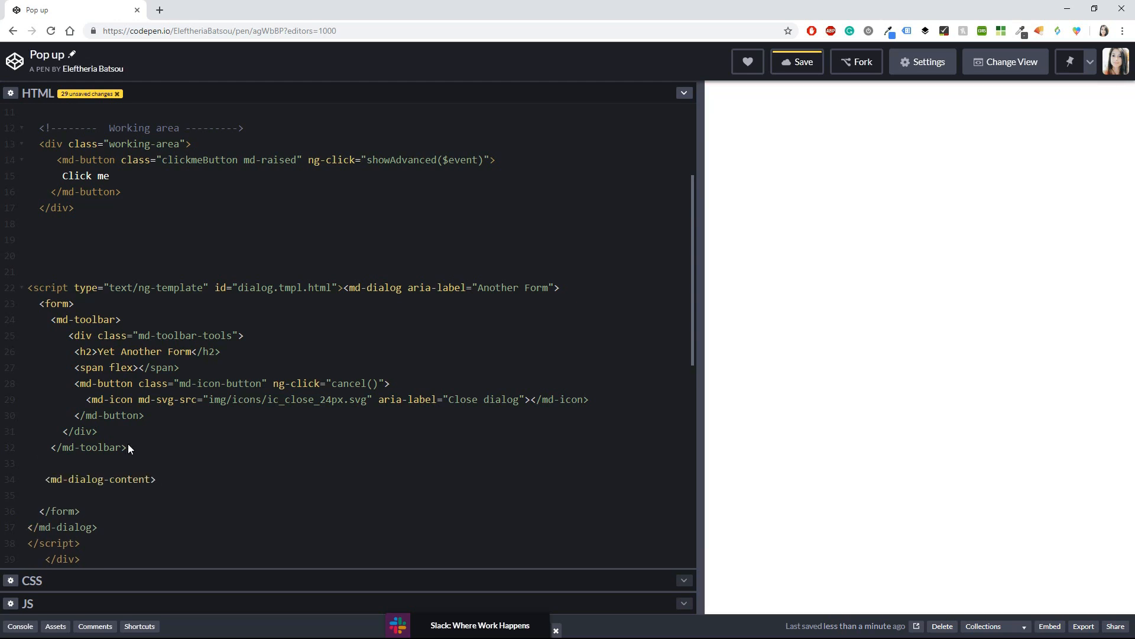
pyautogui.write('<md-dialog-content>')
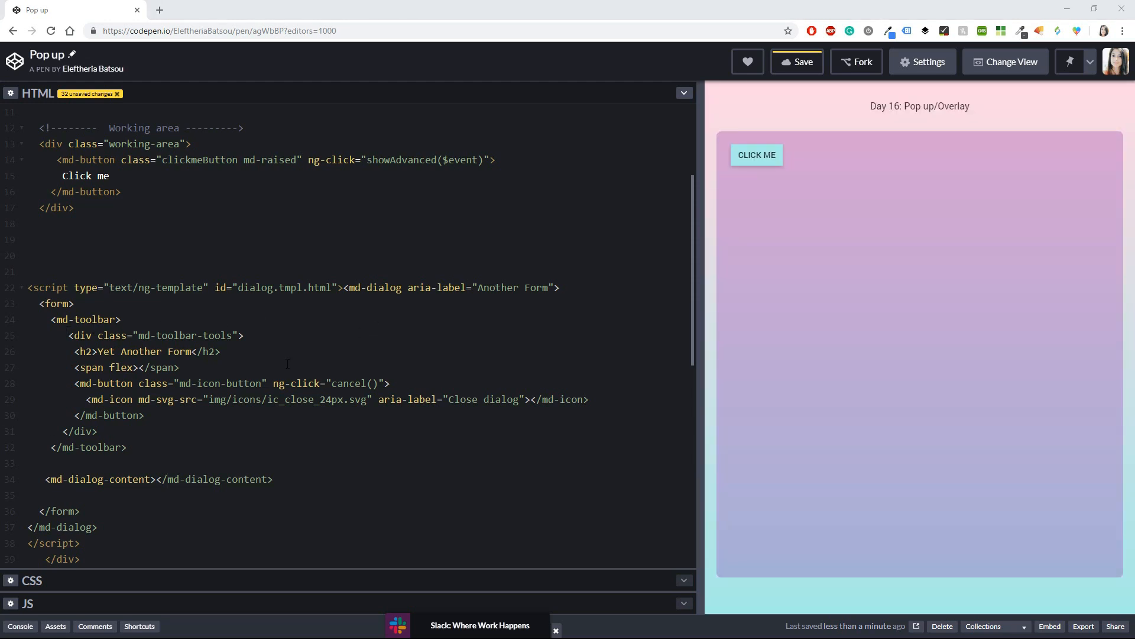
pyautogui.click(156, 479)
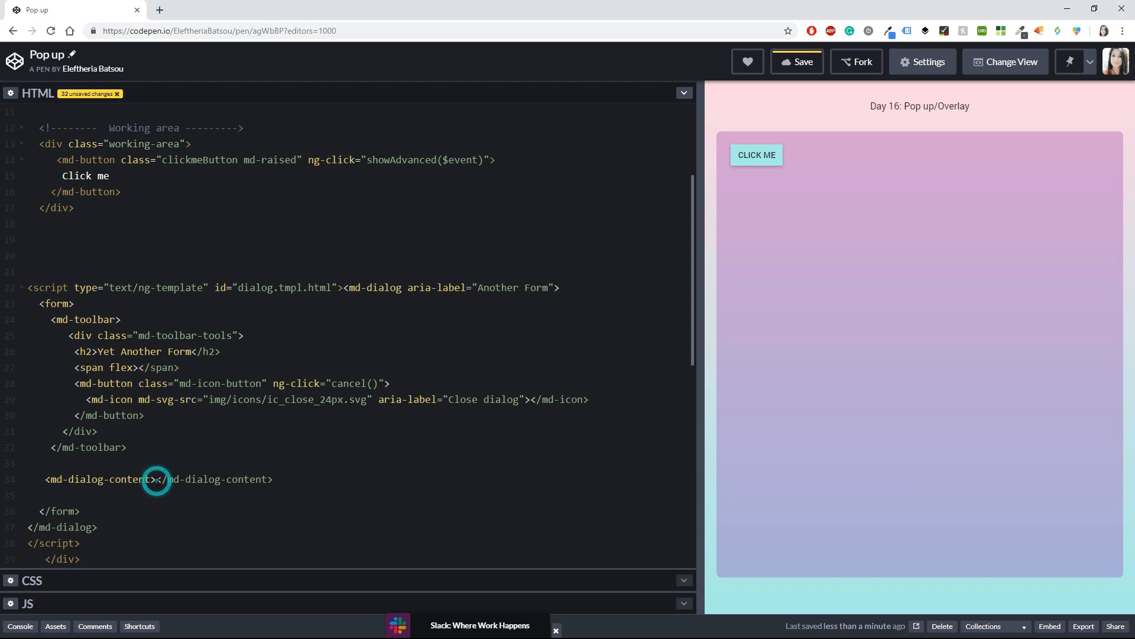
pyautogui.press('Enter')
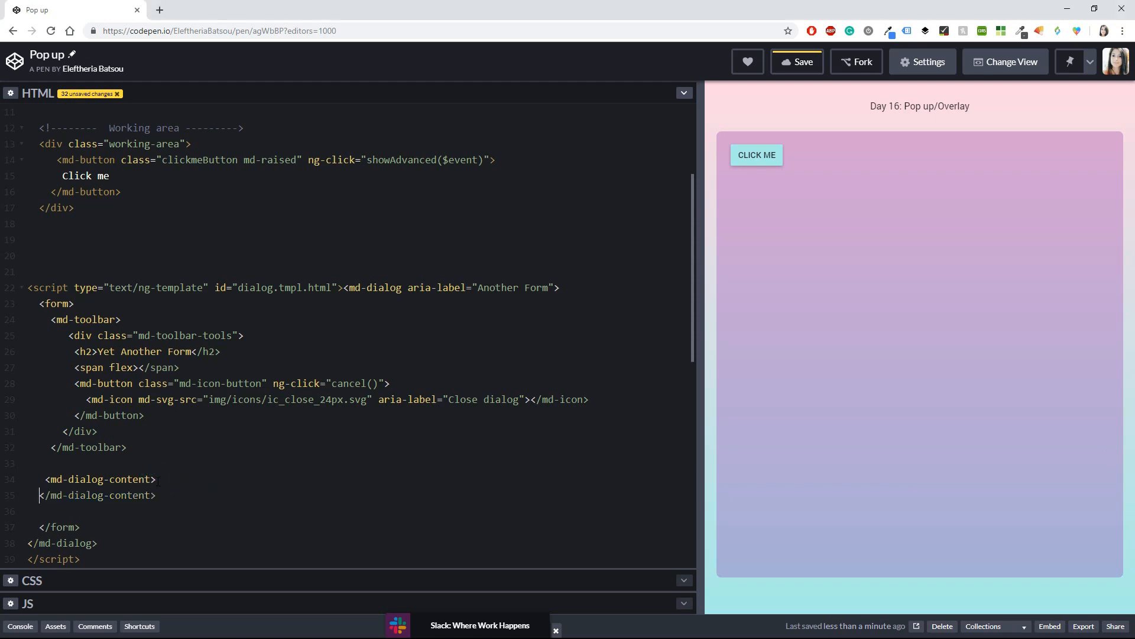
pyautogui.press('enter')
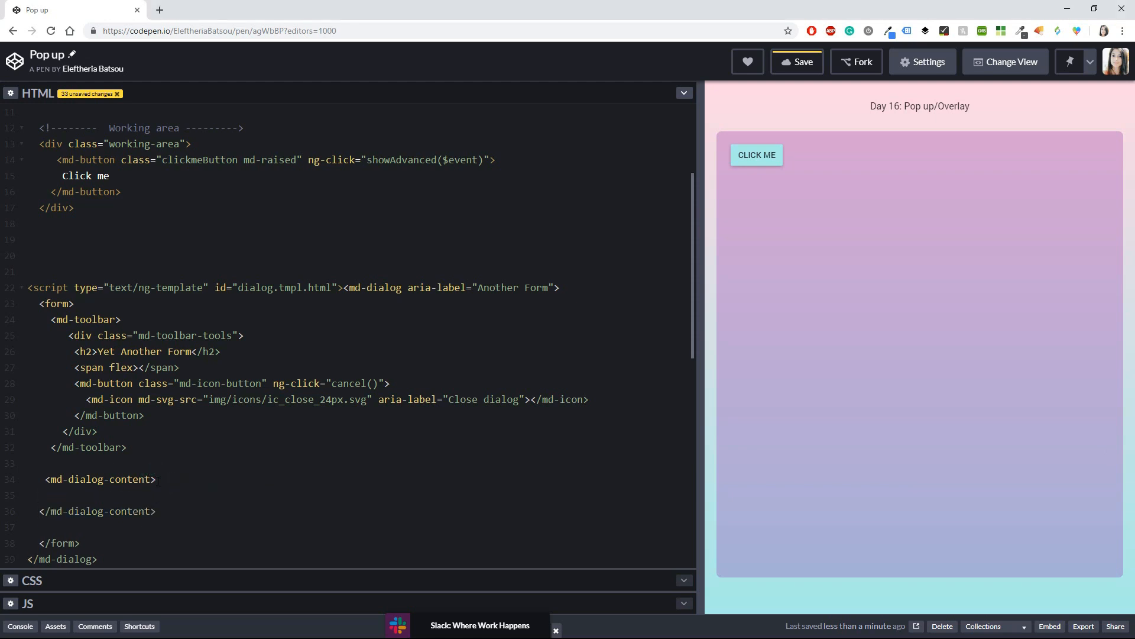
pyautogui.write('<div class="md-dialog-content" style="width: auto;">')
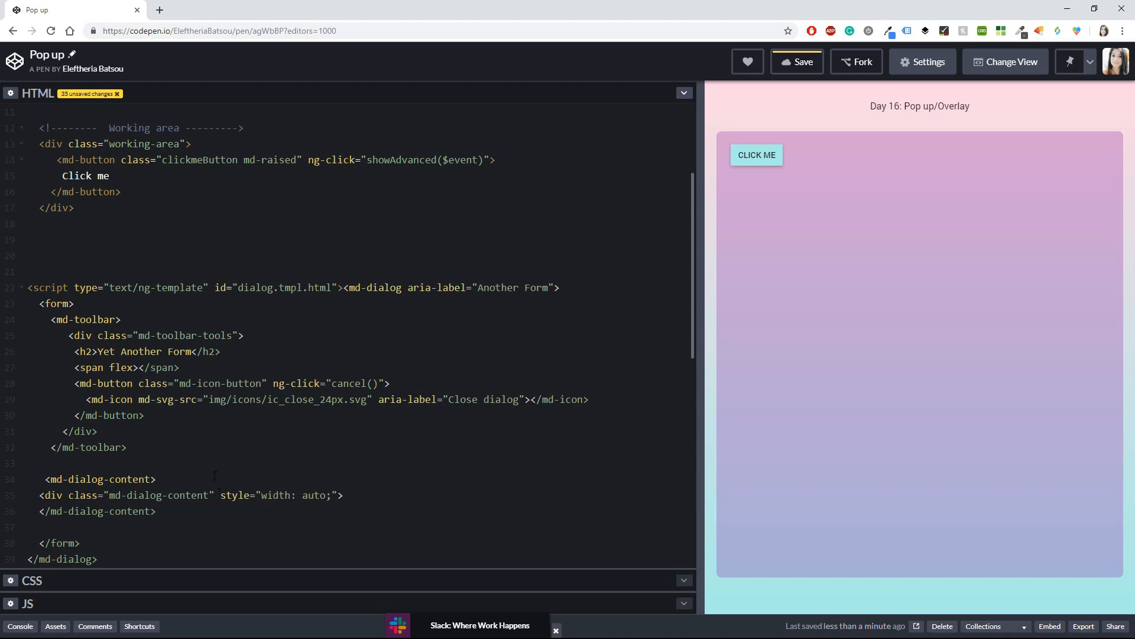
# Start a <form name="contactForm"> inside the dialog content div.
pyautogui.click(341, 496)
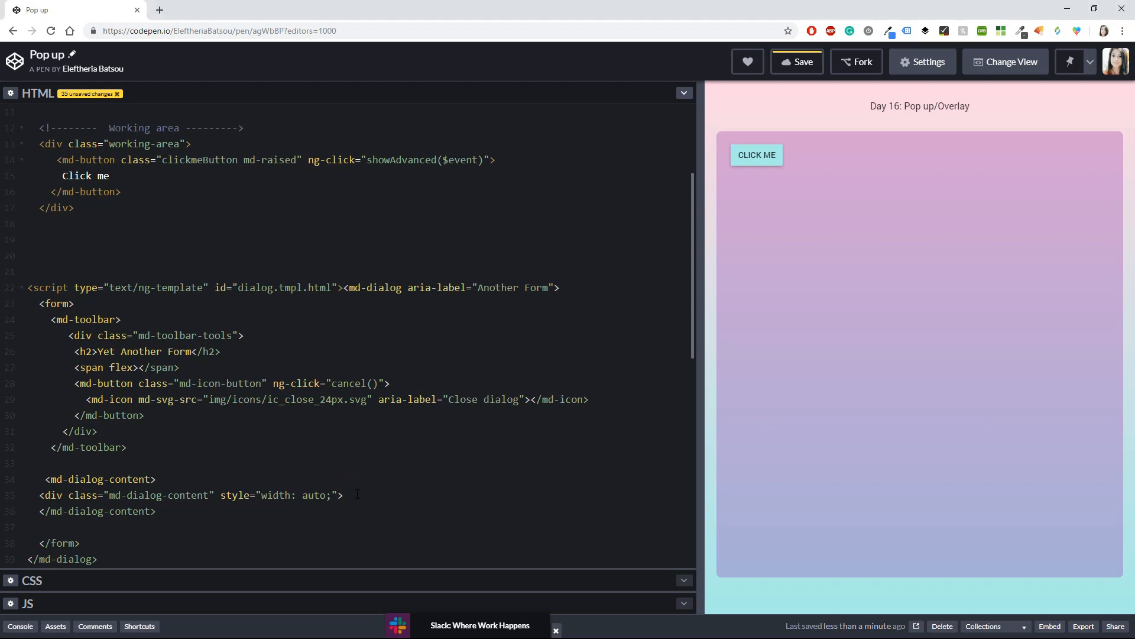
pyautogui.write('<form name="contactForm">')
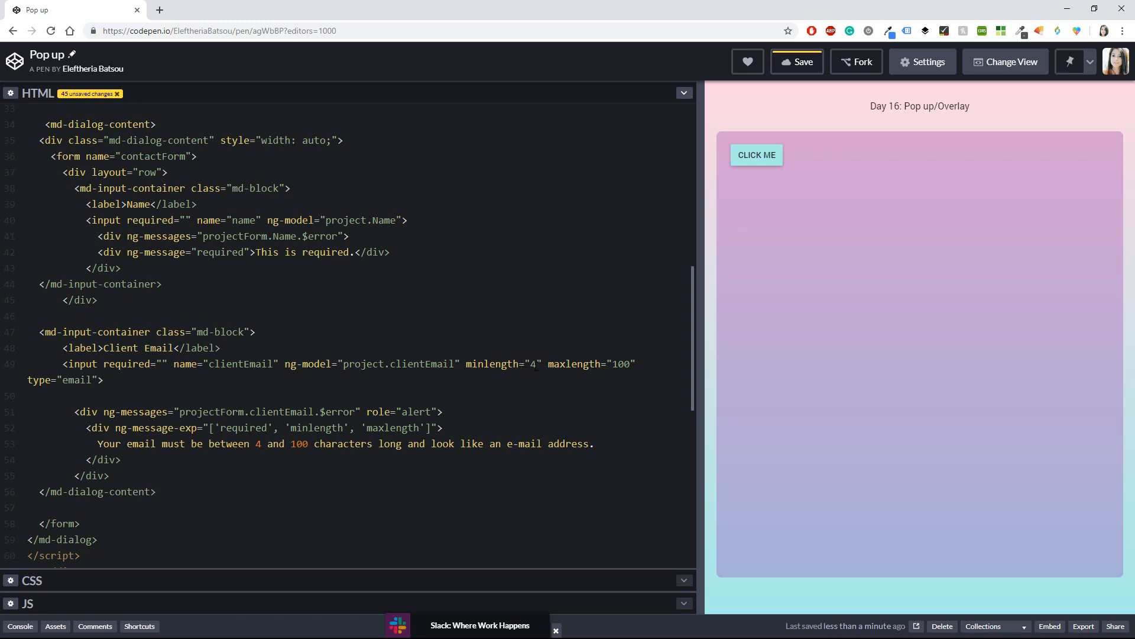
# Go to the end of the Client Email field markup and scroll down.
pyautogui.click(64, 364)
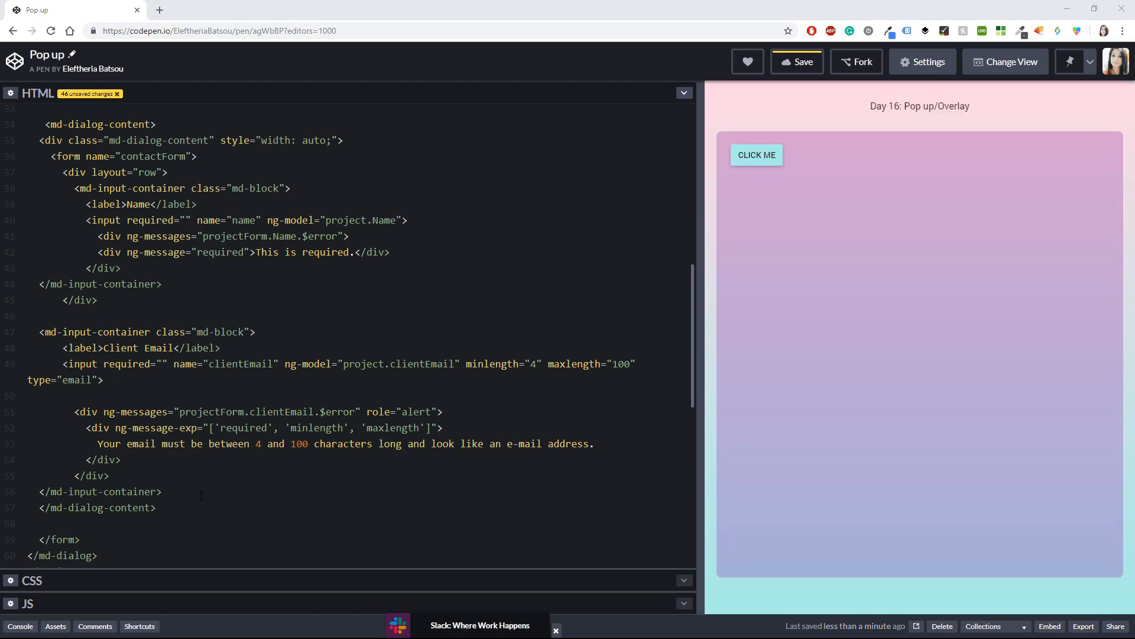
pyautogui.moveTo(497, 512)
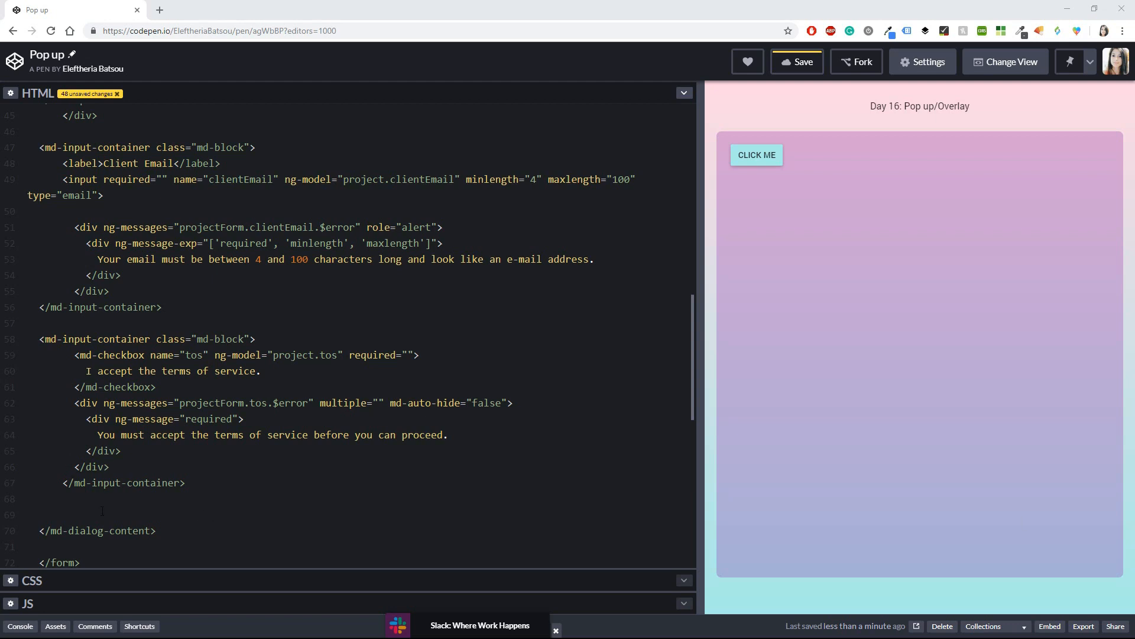
pyautogui.scroll(-3)
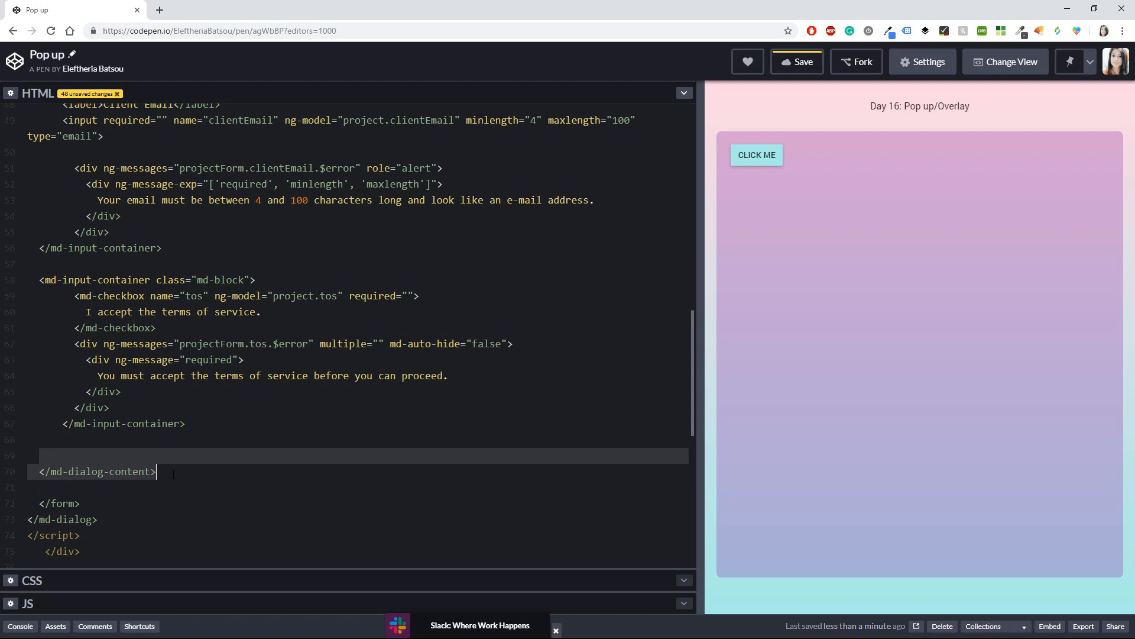
# Add an <md-dialog-actions layout="row"> block for the Submit button.
pyautogui.write('<md-dialog-actions layout="row">')
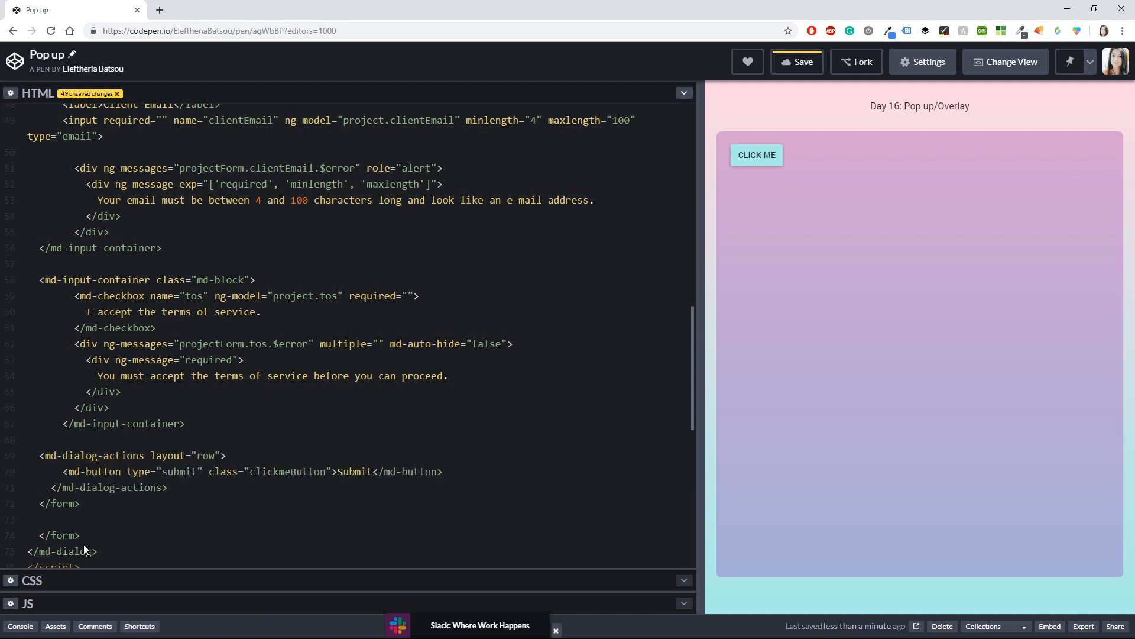
pyautogui.click(83, 535)
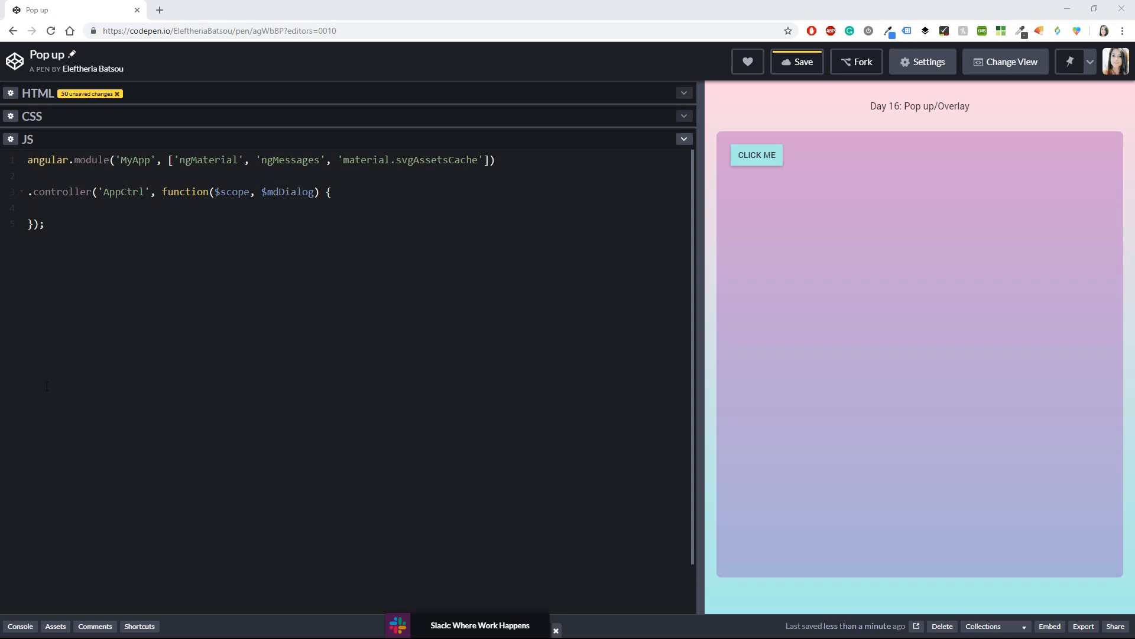
pyautogui.moveTo(42, 423)
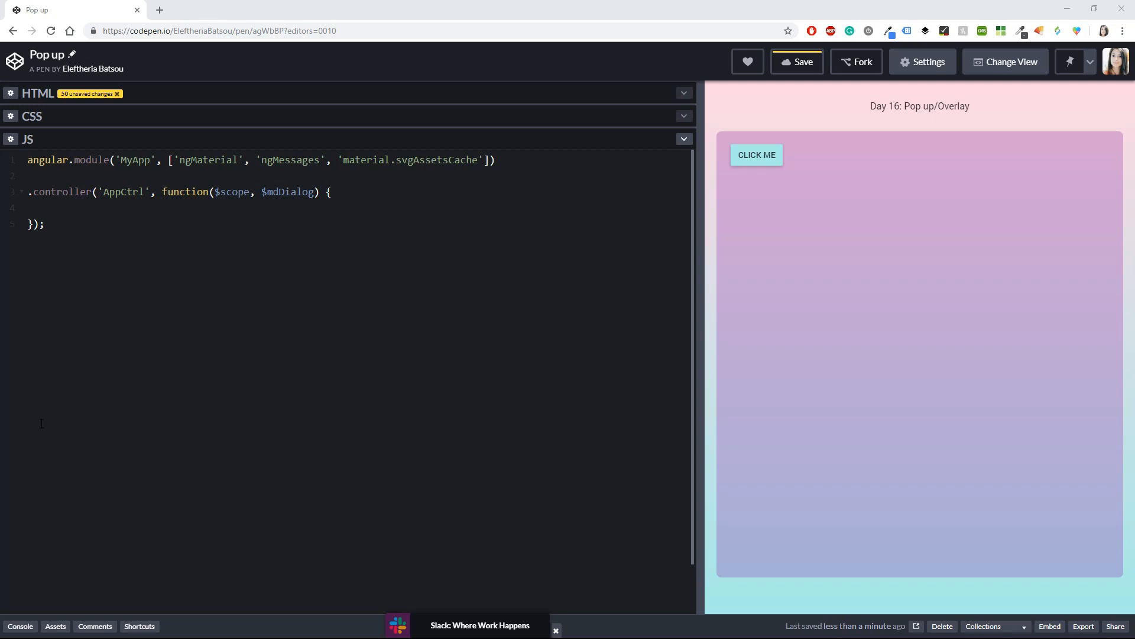
pyautogui.moveTo(55, 513)
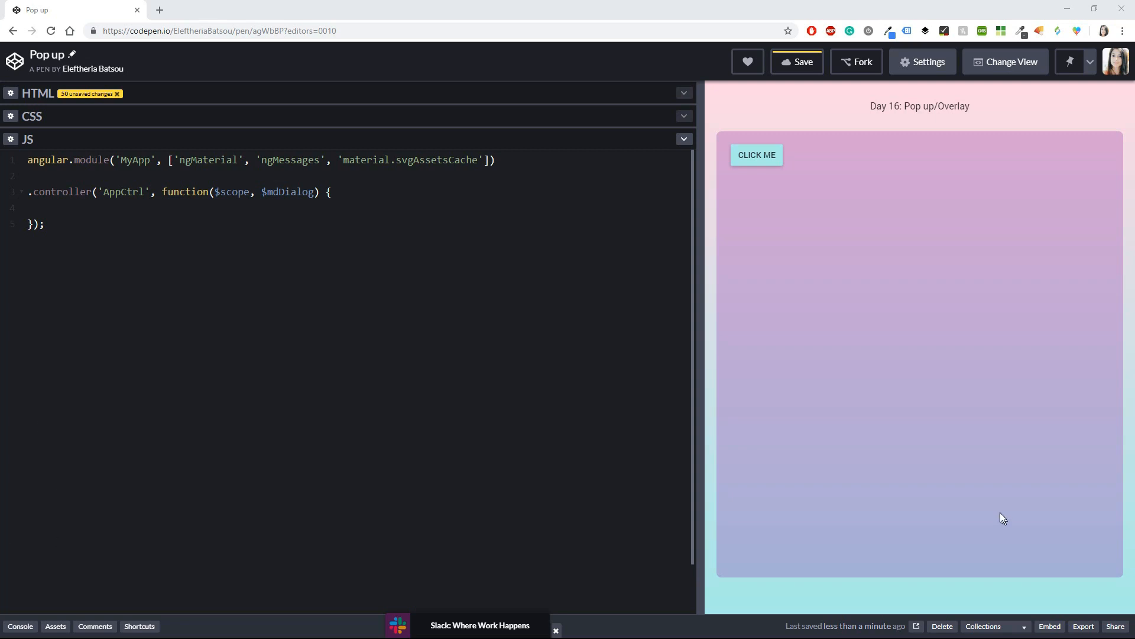
# Begin $scope.showAdvanced = function(ev) inside the AppCtrl controller body.
pyautogui.click(94, 208)
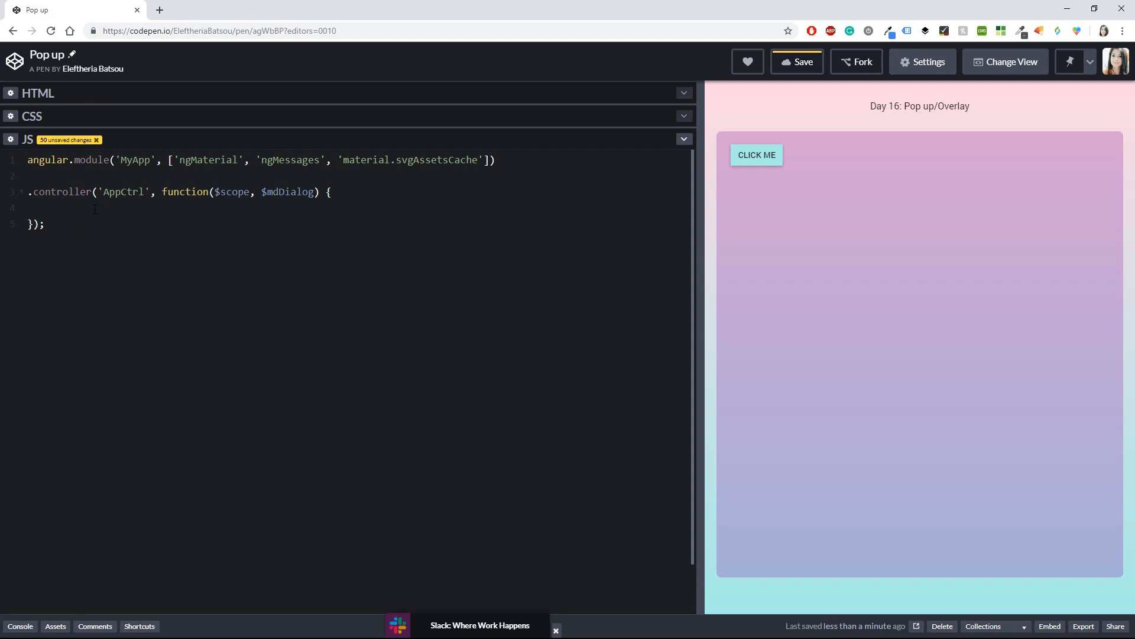
pyautogui.write('$scope.showAdvanced = function(ev) {')
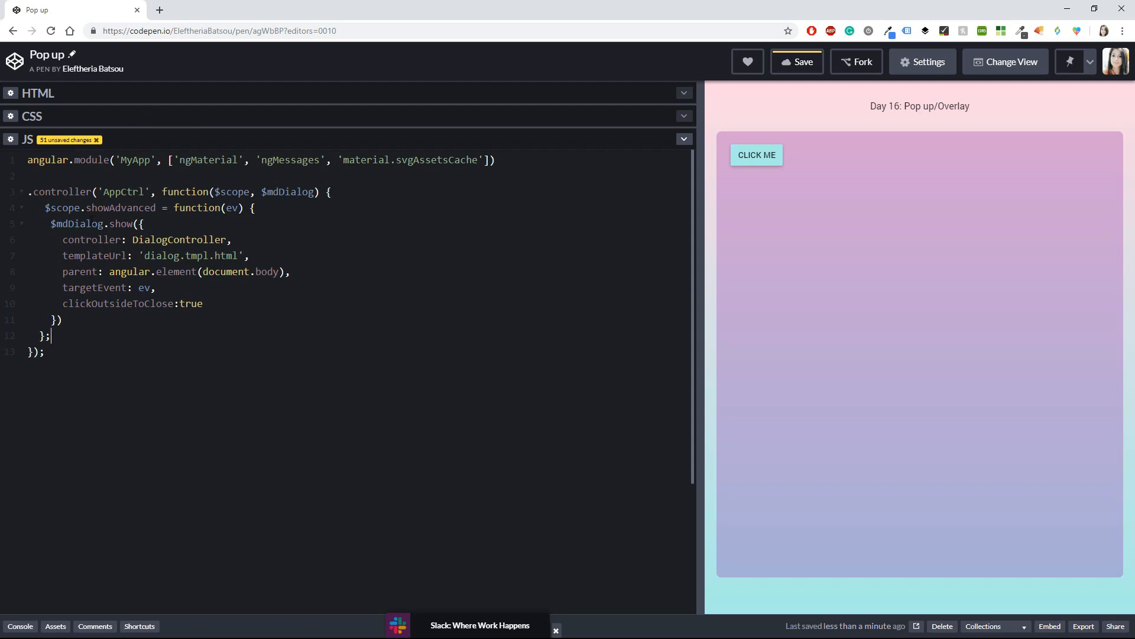
pyautogui.moveTo(90, 104)
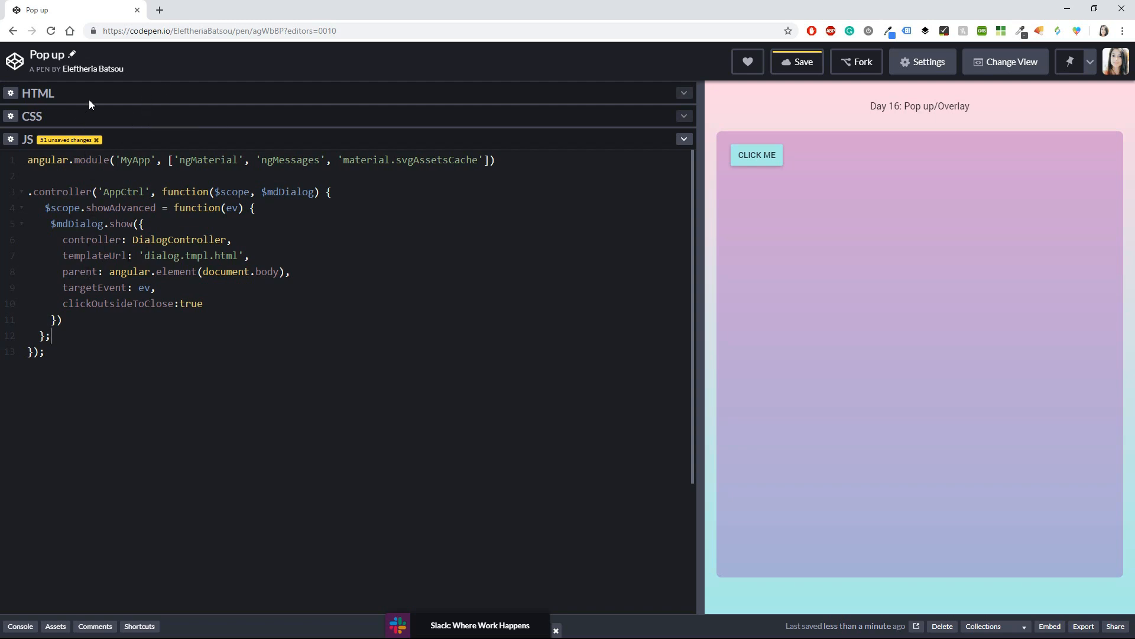
pyautogui.moveTo(91, 97)
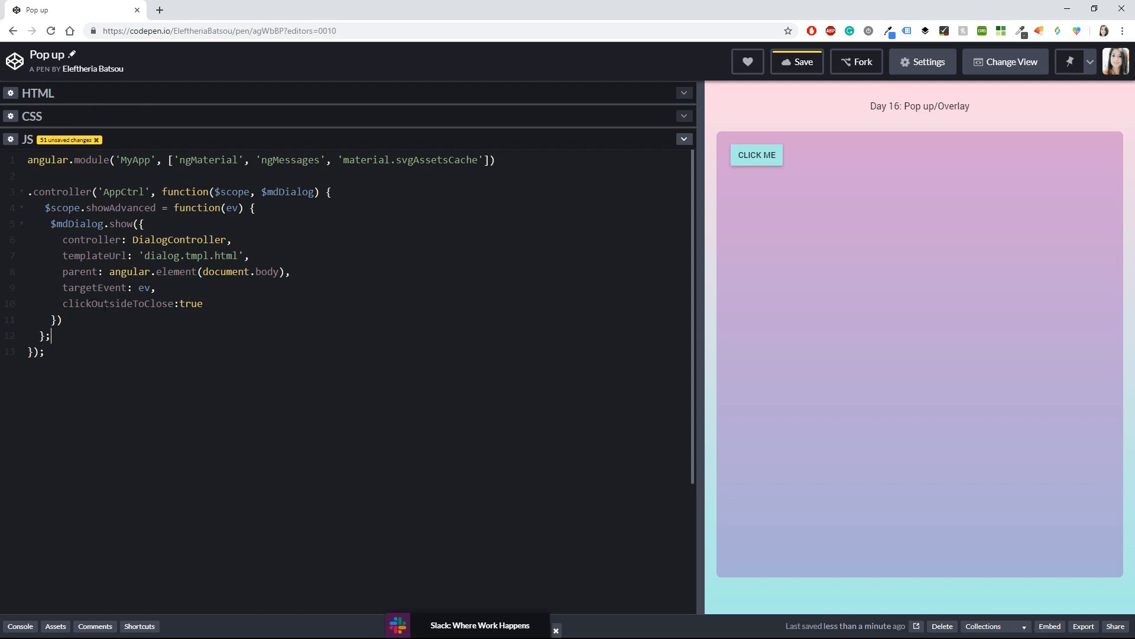
pyautogui.moveTo(751, 160)
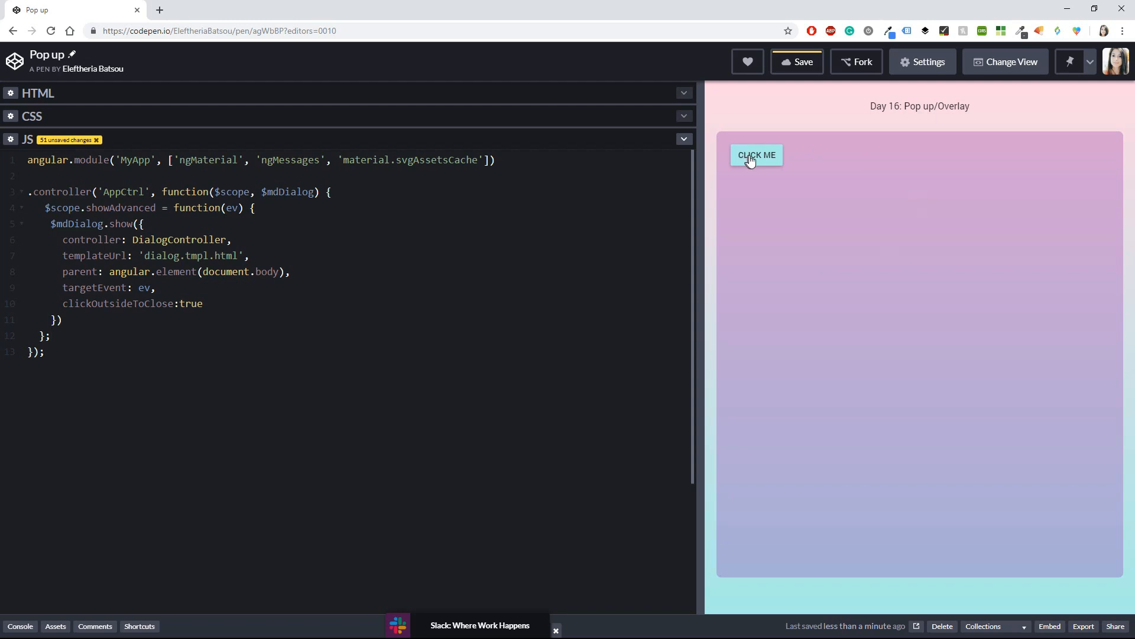
pyautogui.moveTo(760, 333)
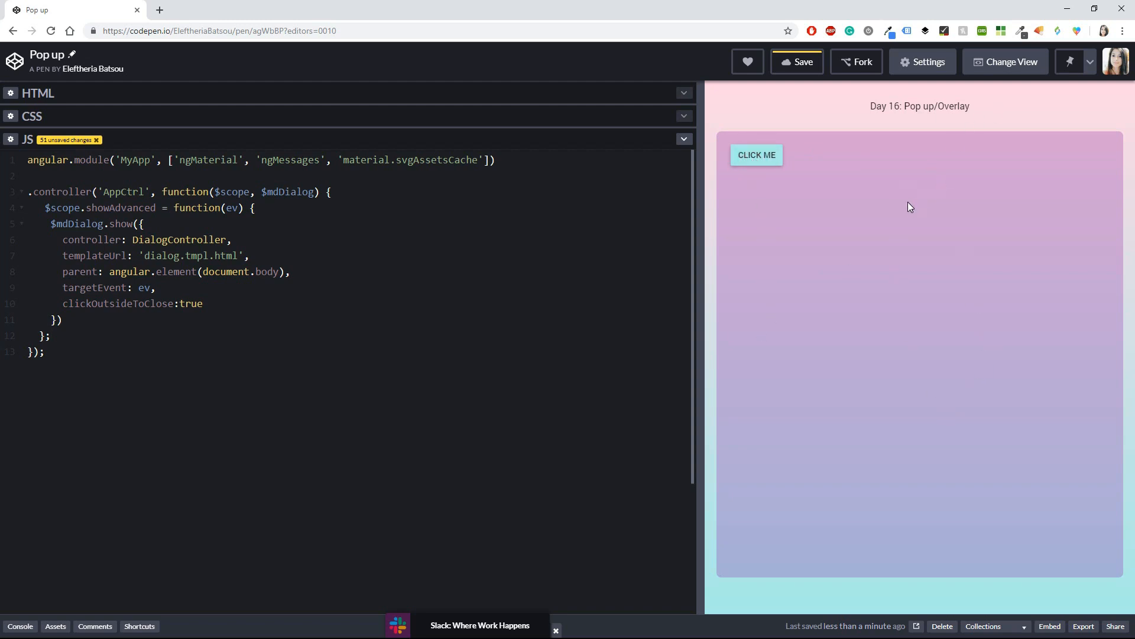
pyautogui.moveTo(748, 334)
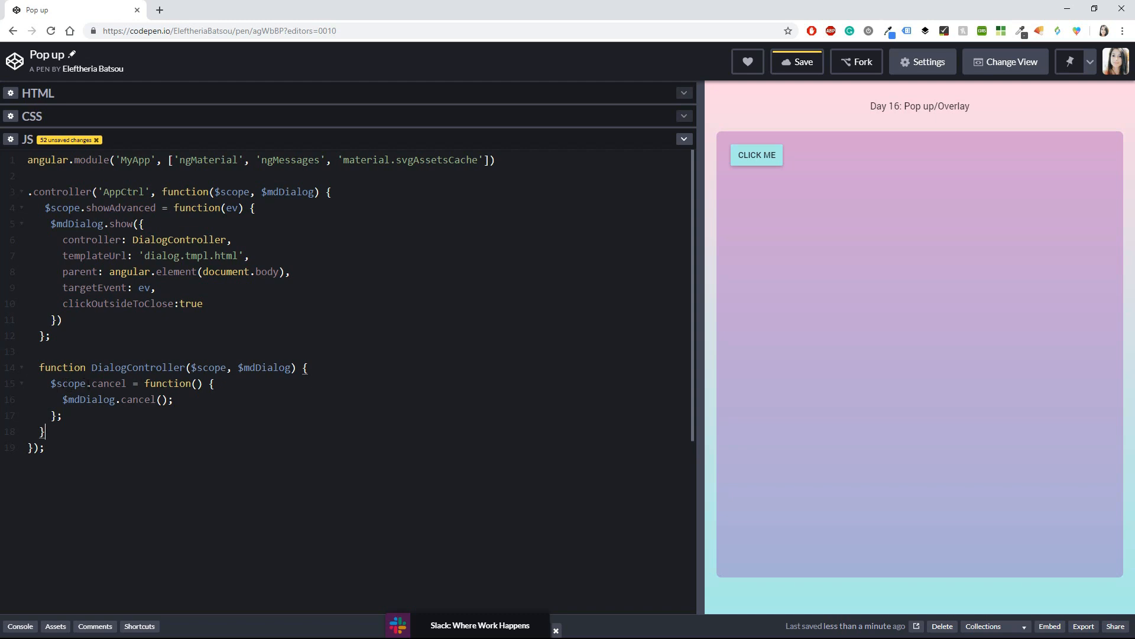
# Scroll down the JavaScript editor below the showAdvanced function.
pyautogui.scroll(-3)
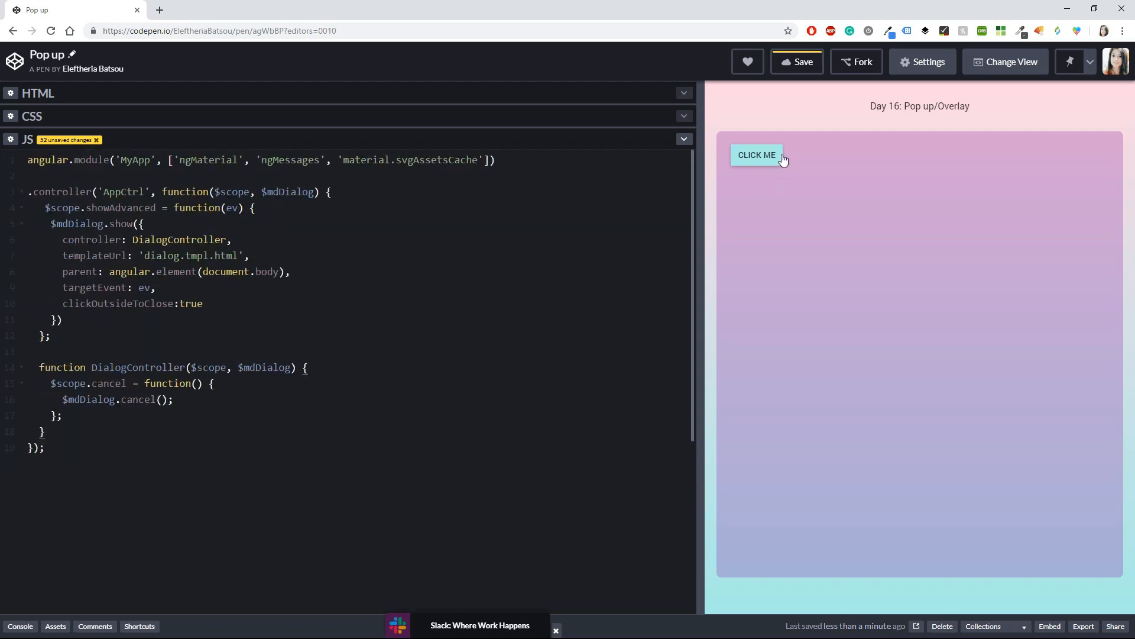
pyautogui.moveTo(761, 162)
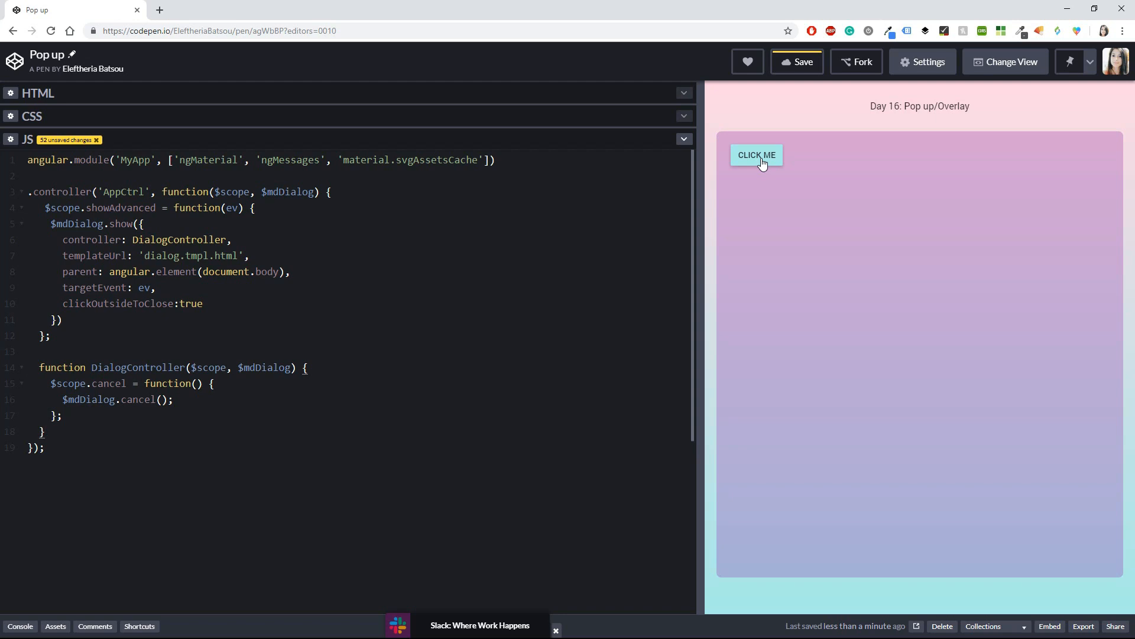
pyautogui.click(756, 155)
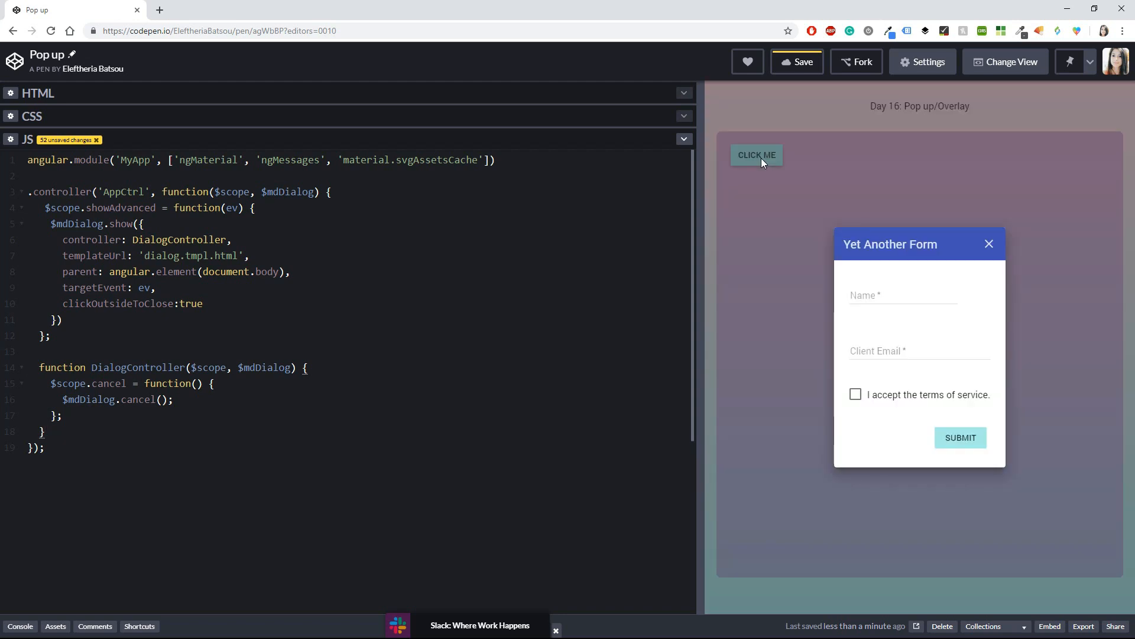
pyautogui.click(901, 293)
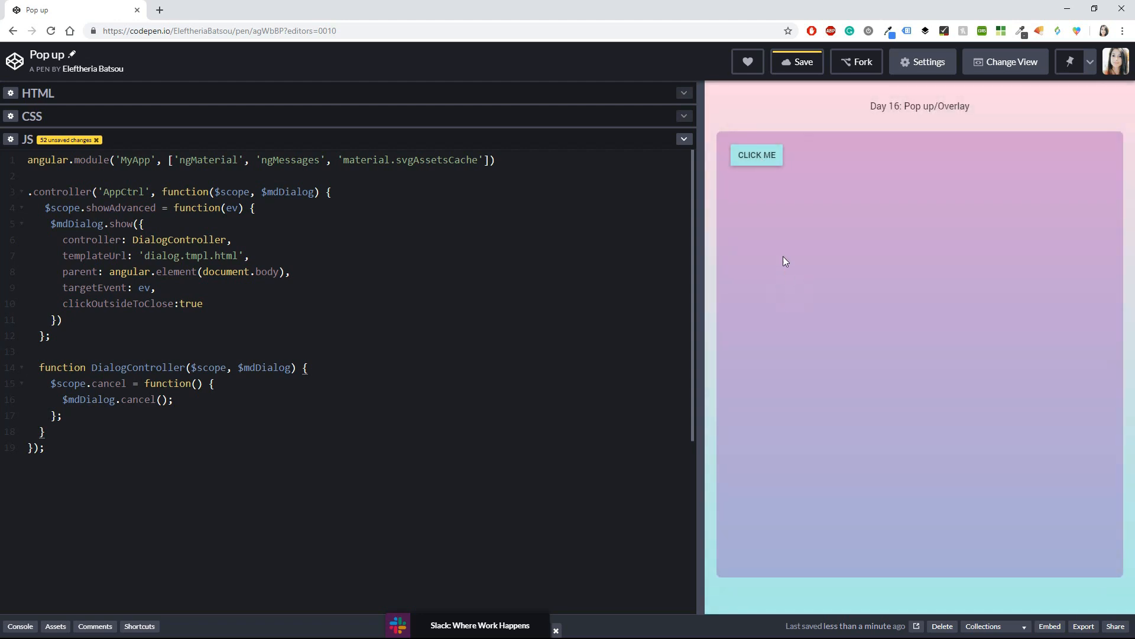
pyautogui.moveTo(764, 157)
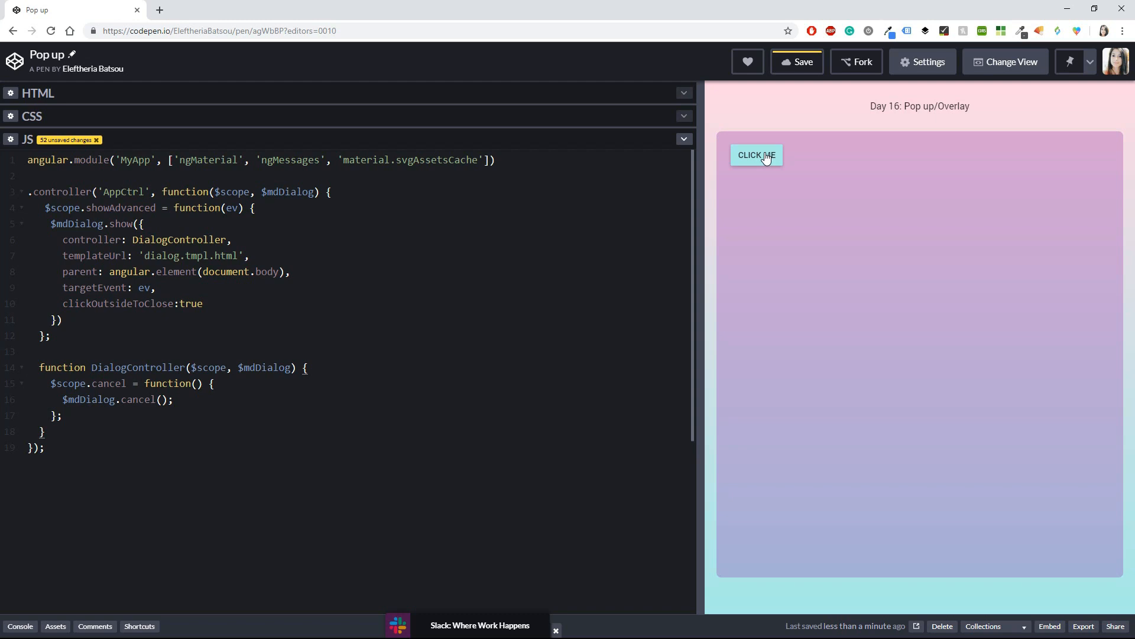
pyautogui.click(755, 155)
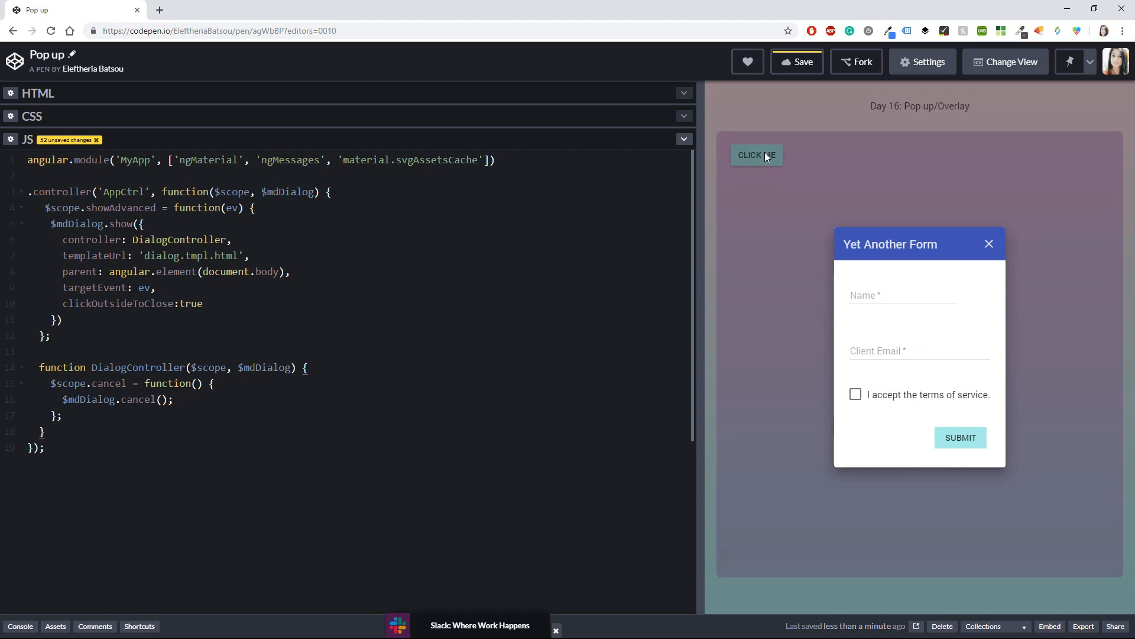
pyautogui.moveTo(761, 210)
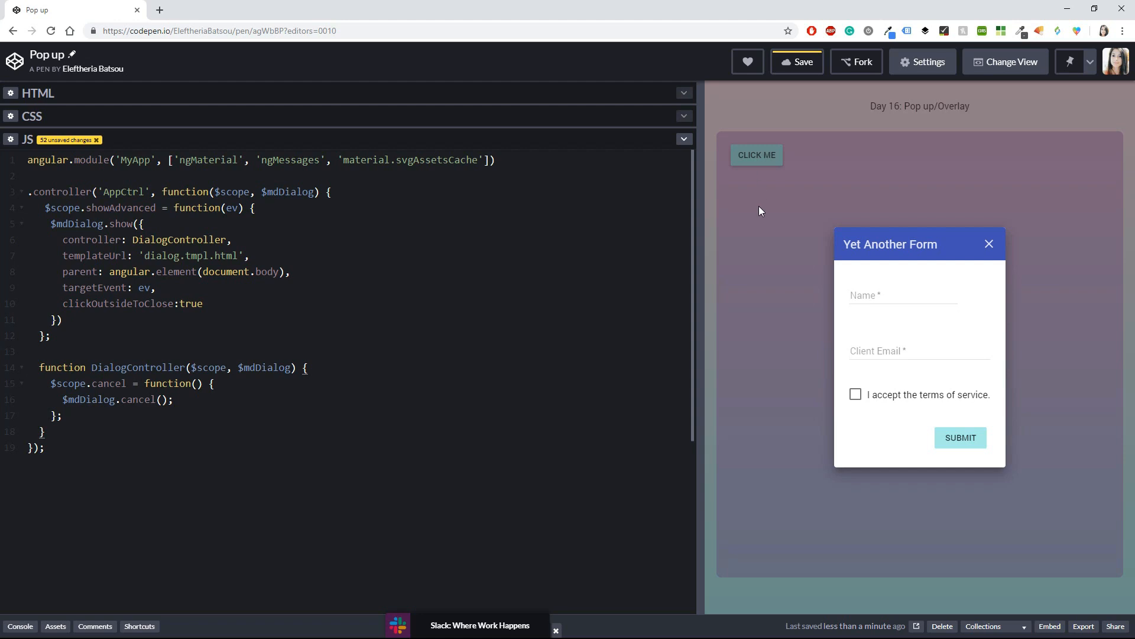
pyautogui.click(759, 205)
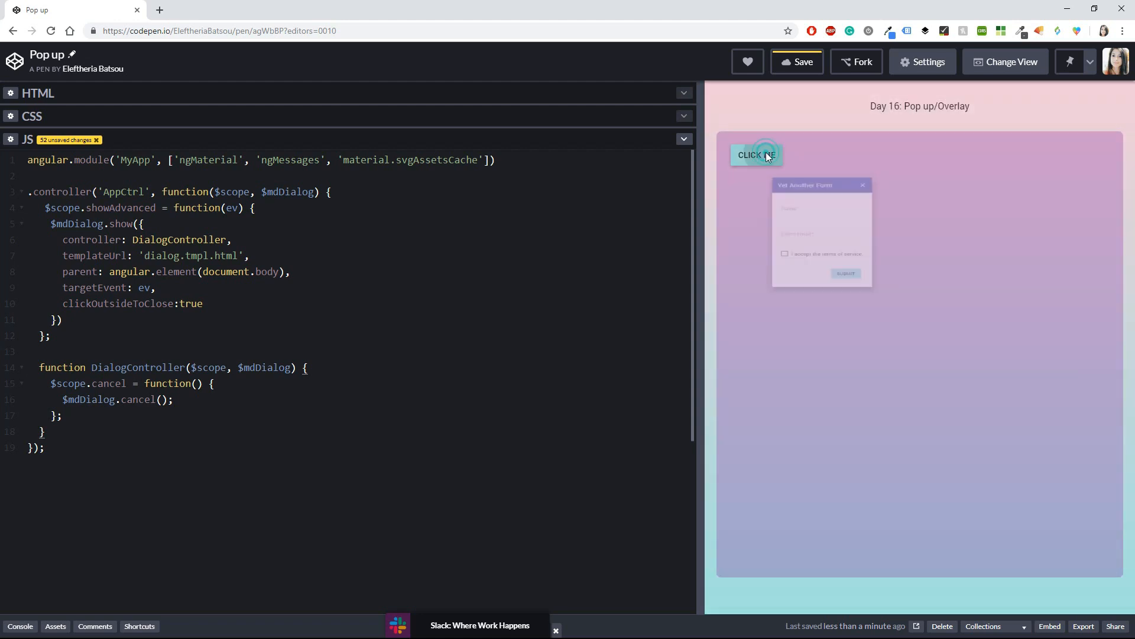
# Reopen the dialog, try autofilling Name, and submit with Name empty to trigger validation.
pyautogui.click(756, 154)
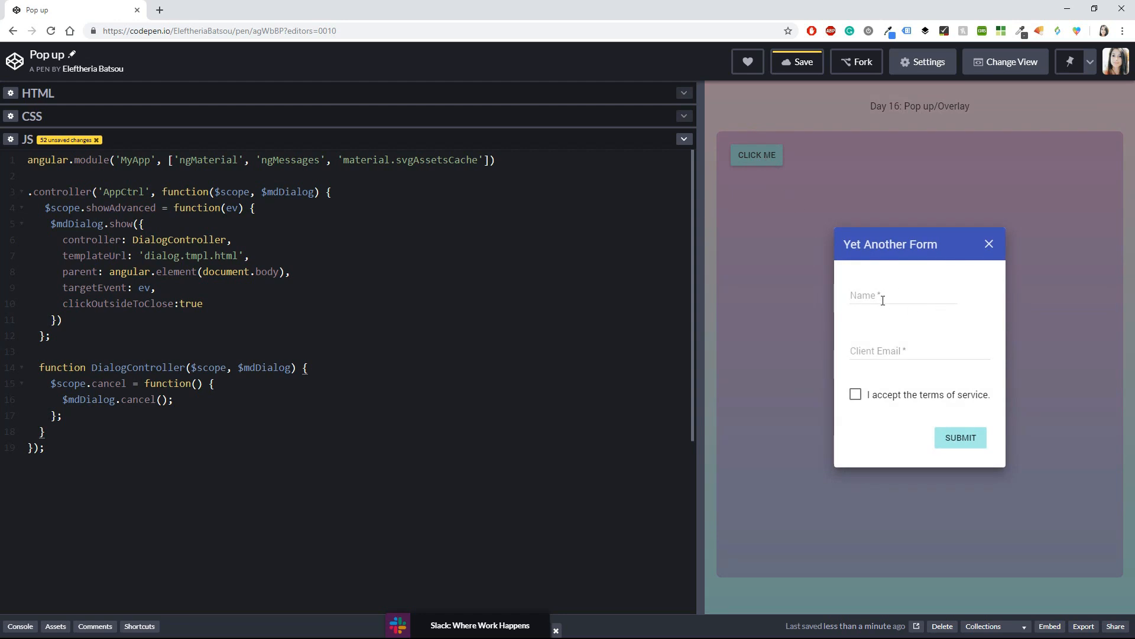
pyautogui.click(903, 297)
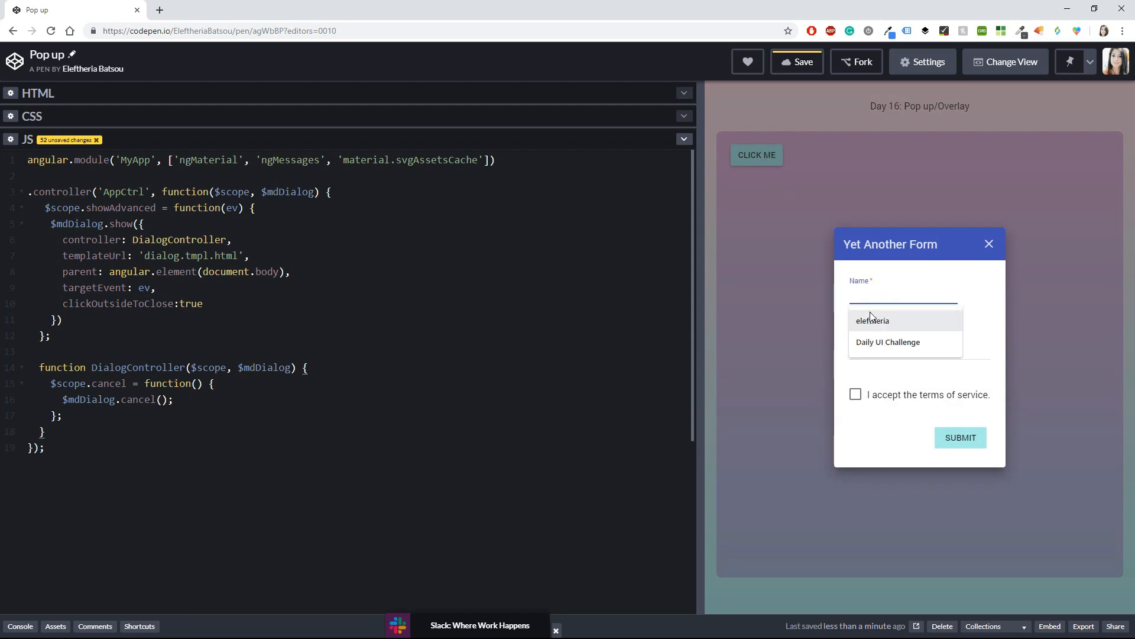
pyautogui.click(872, 320)
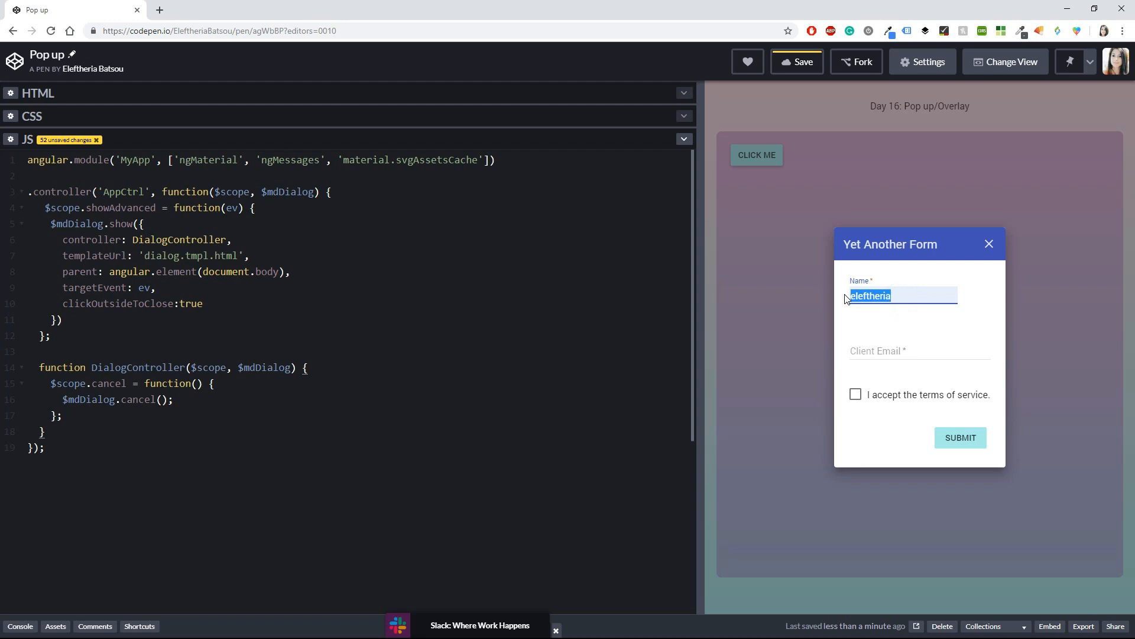
pyautogui.click(960, 438)
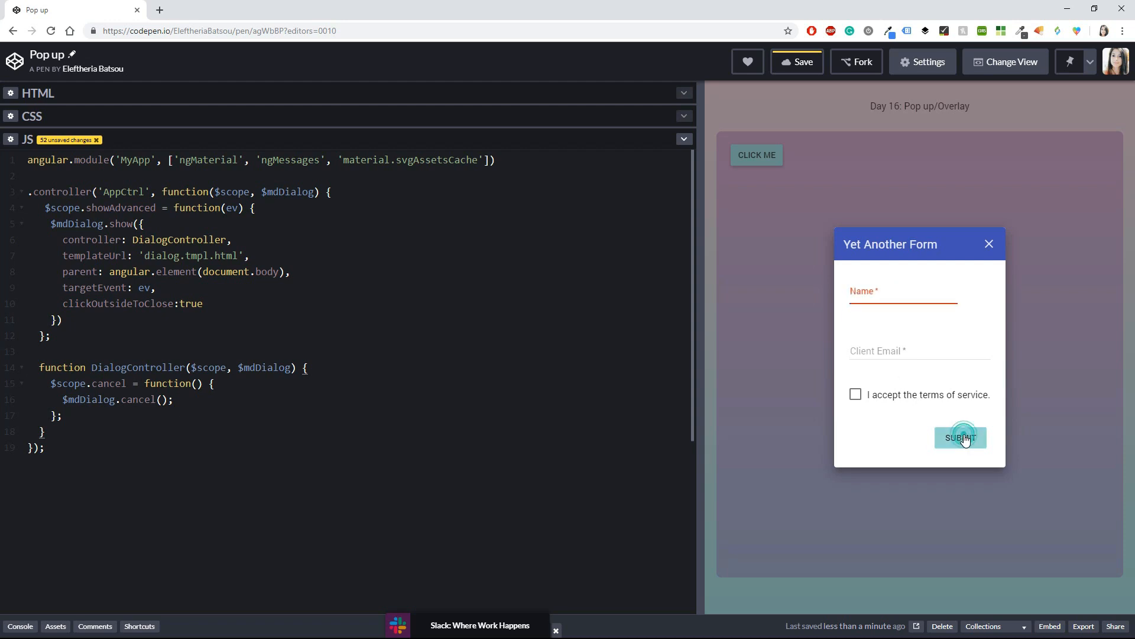
pyautogui.click(960, 438)
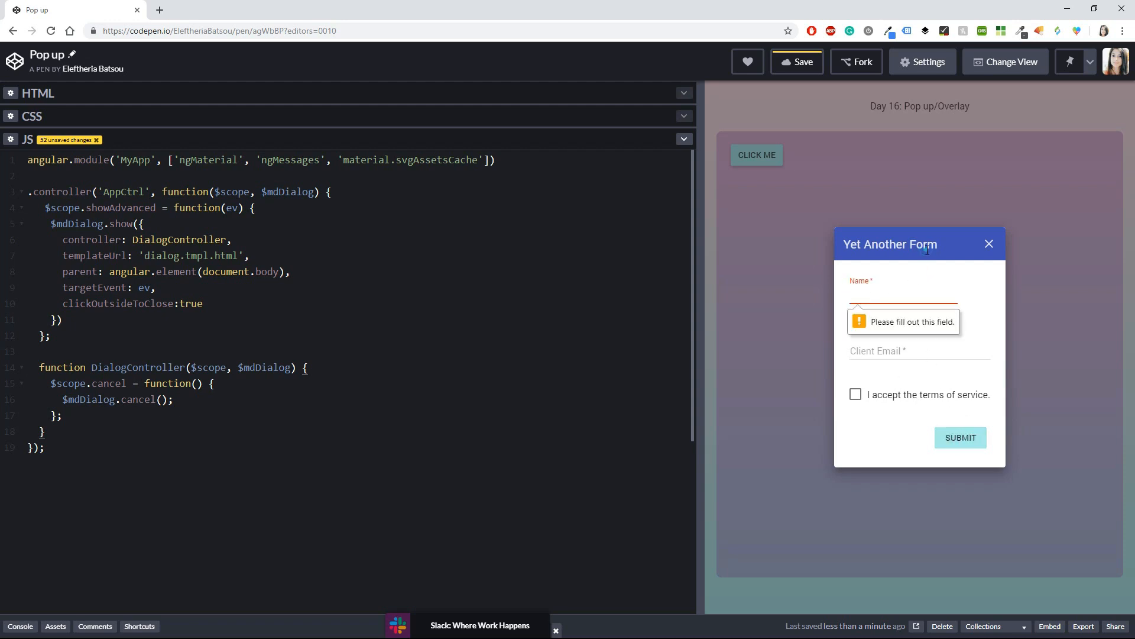
pyautogui.click(903, 293)
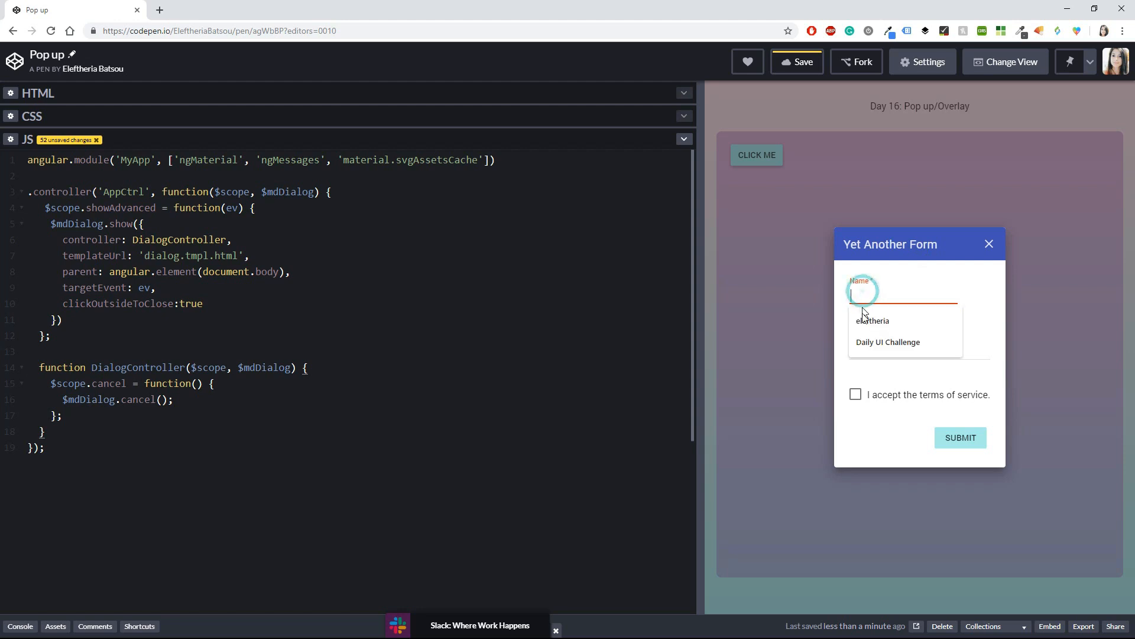
pyautogui.write('eleftheria')
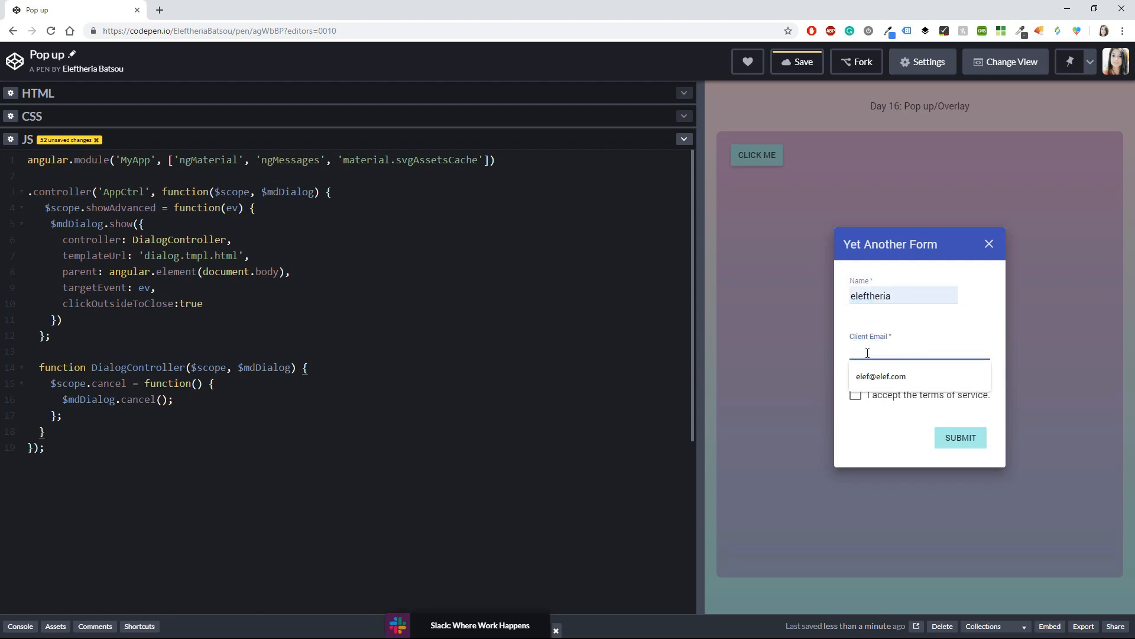
pyautogui.write('s')
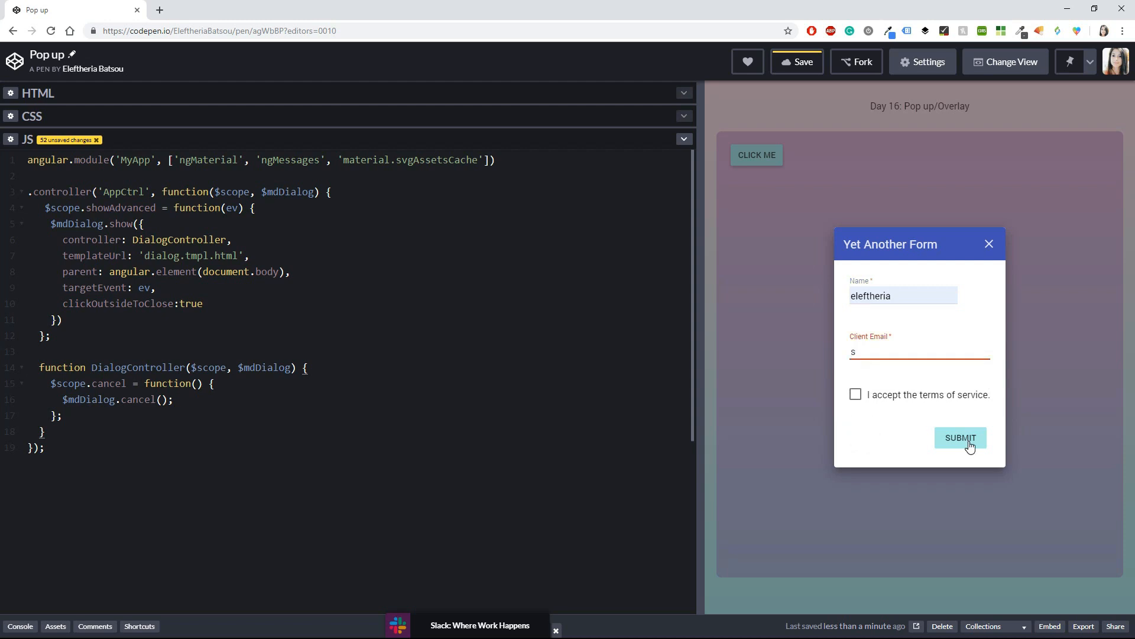
pyautogui.write('s')
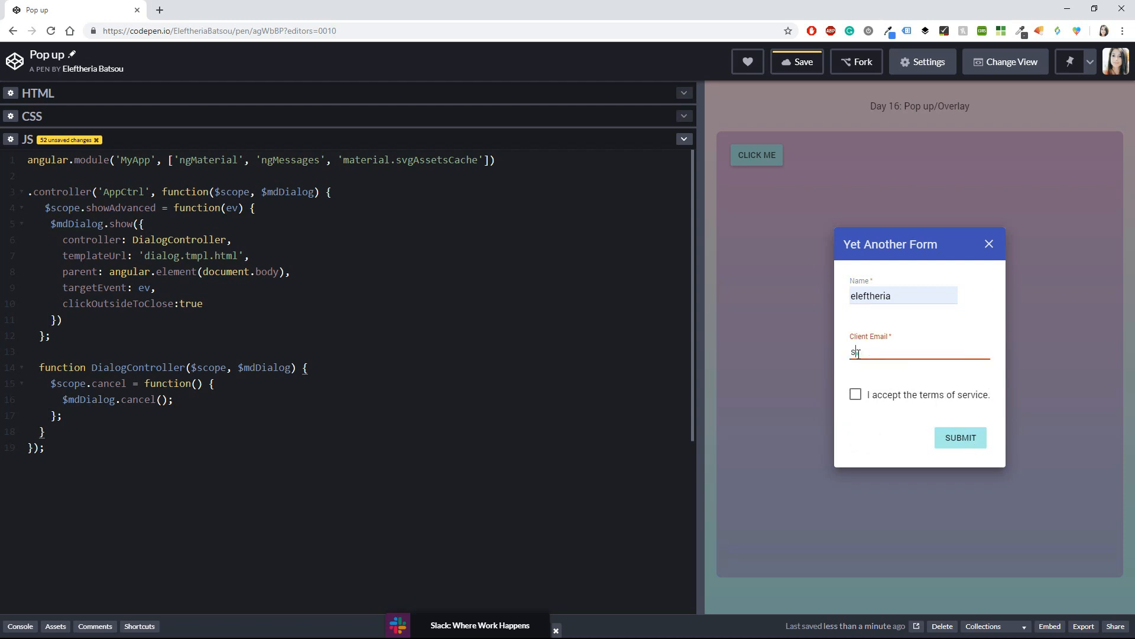
pyautogui.write('elef@elef.com')
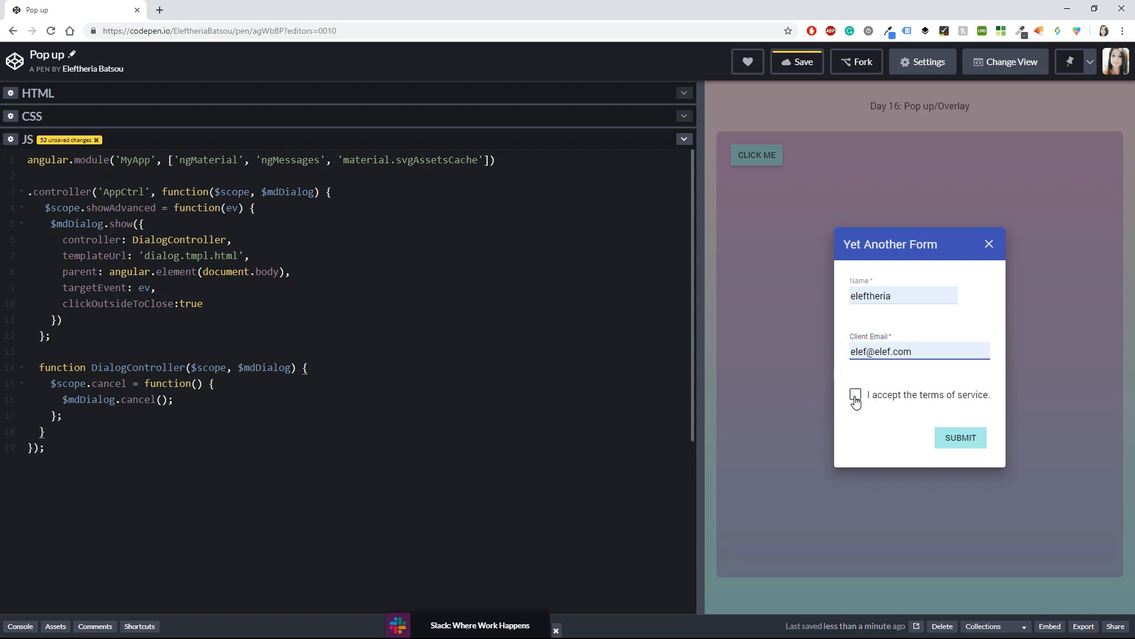
pyautogui.click(855, 394)
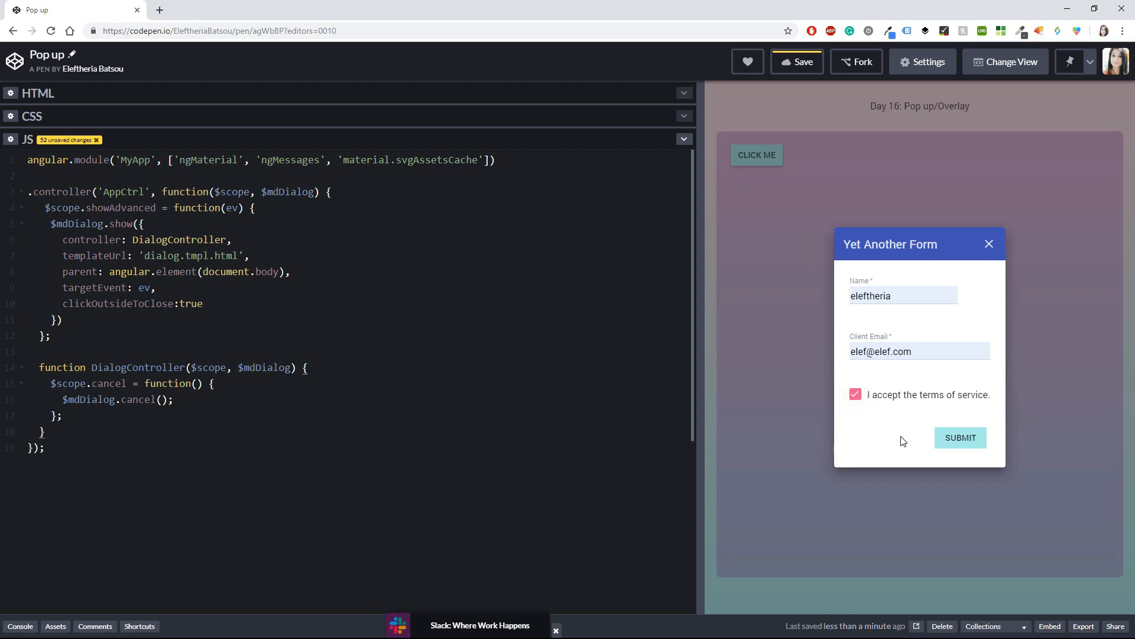